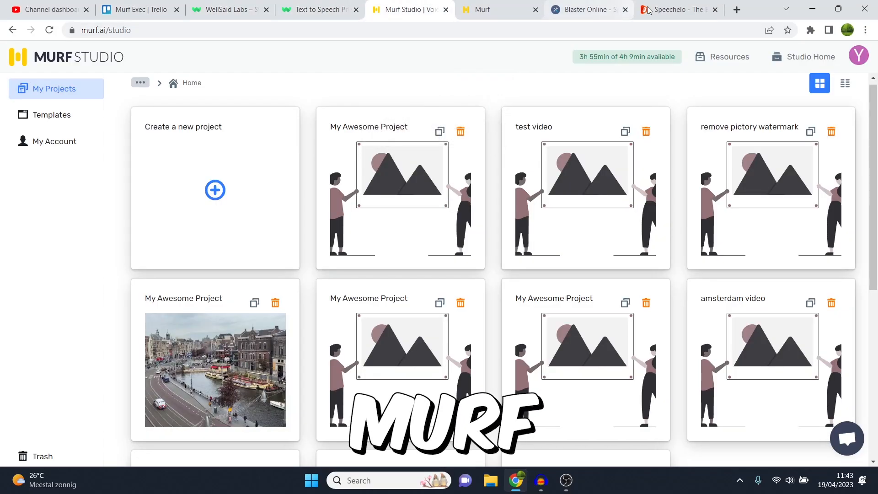
Step: Return to the WellSaid Labs Studio editor for the Scripts Week 2 project
click(585, 9)
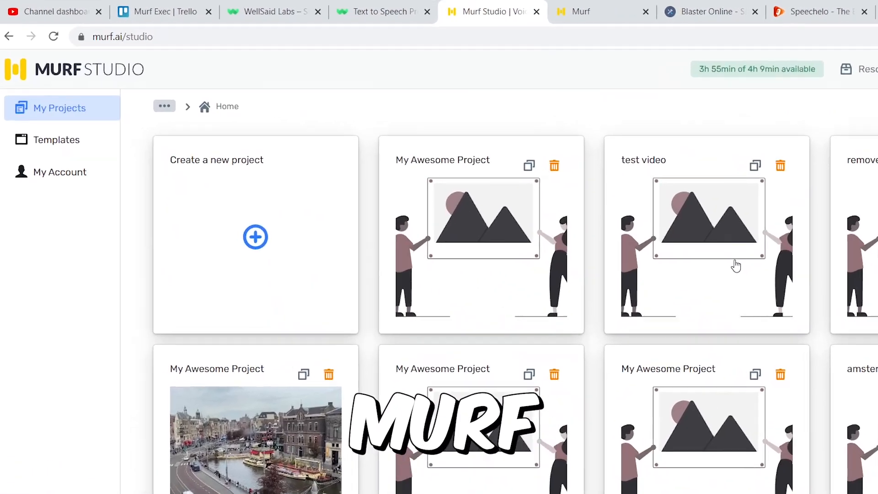
click(274, 11)
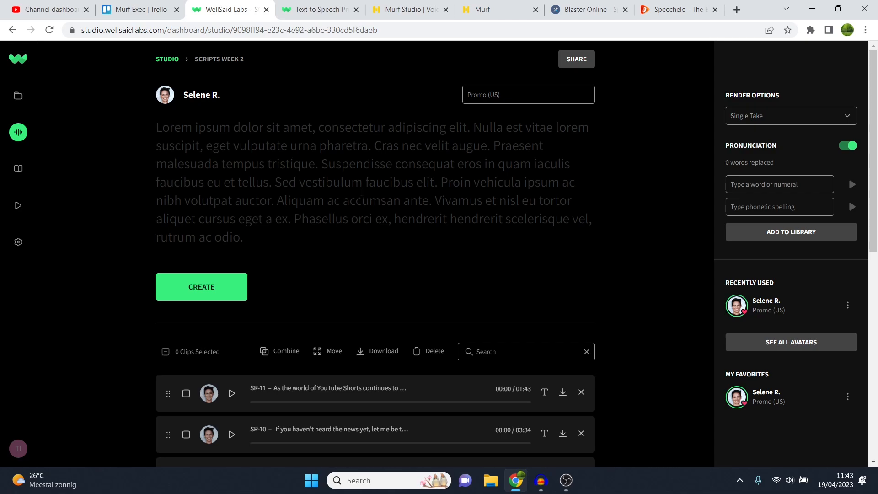
click(158, 127)
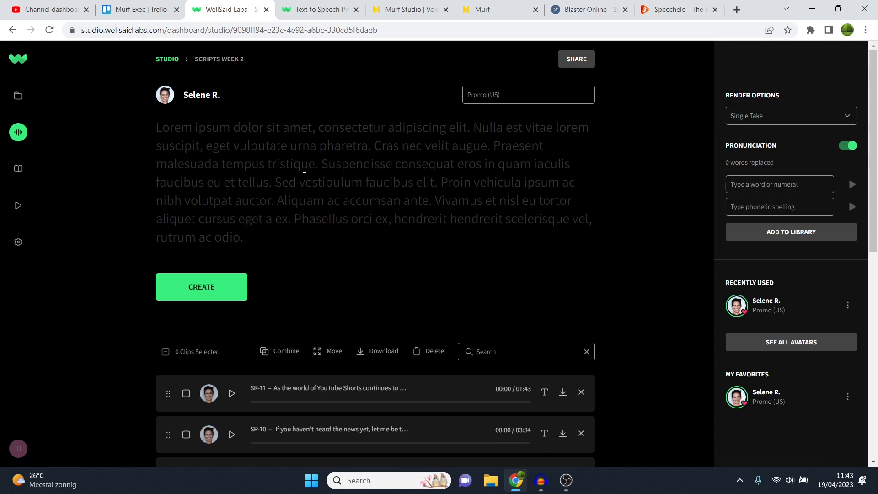
click(158, 127)
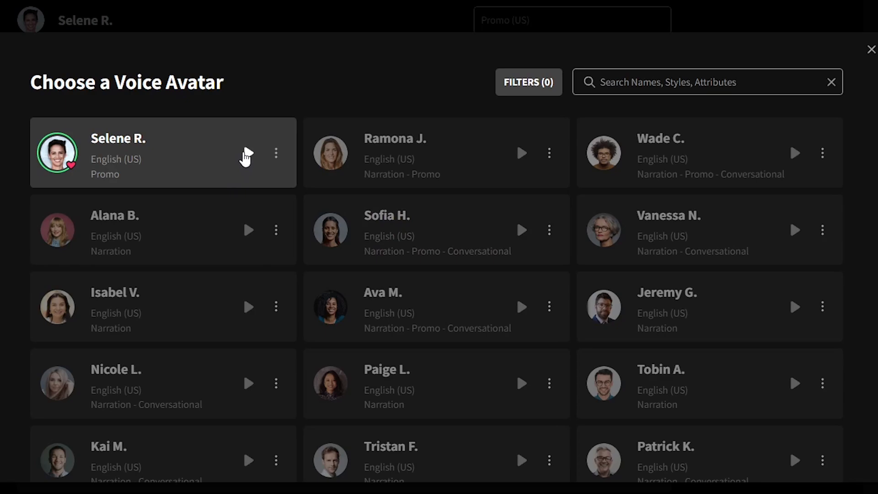
Step: Play the Selene R. avatar sample and browse the accented voices further down the gallery
click(248, 153)
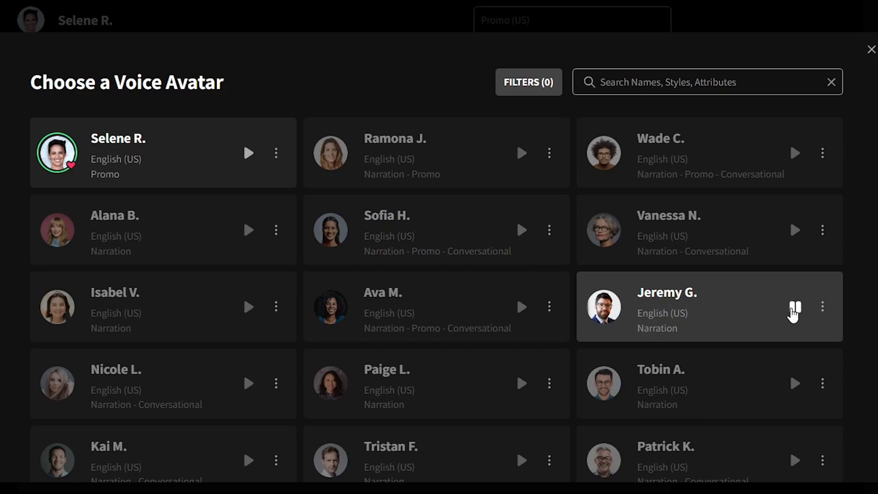
scroll(down, 3)
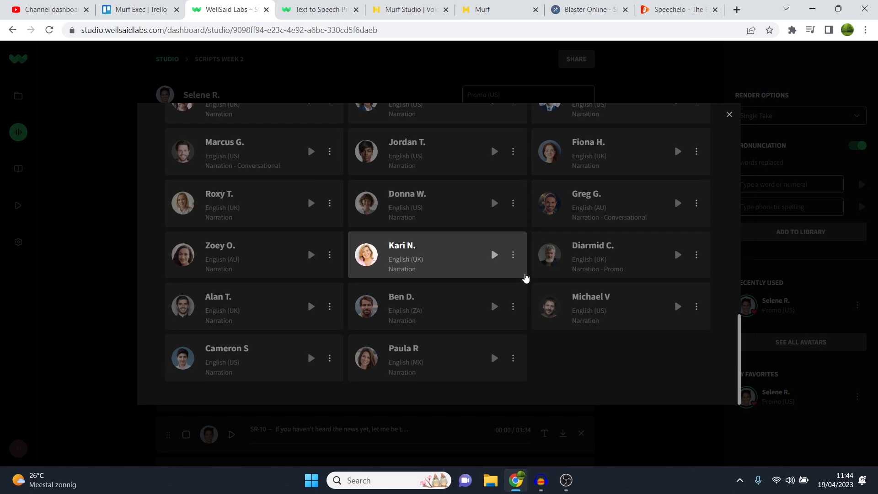
click(408, 9)
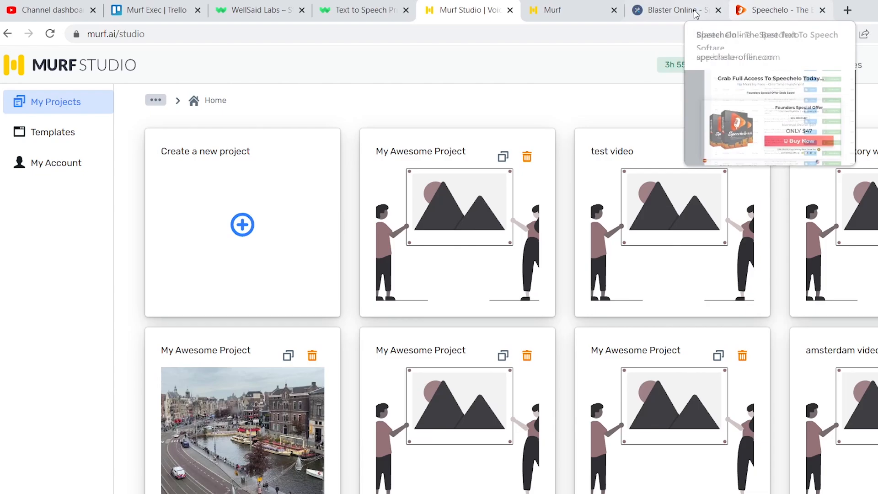
Step: View Speechelo's Voice Generator page in Blaster Online, then return to WellSaid Labs
click(666, 10)
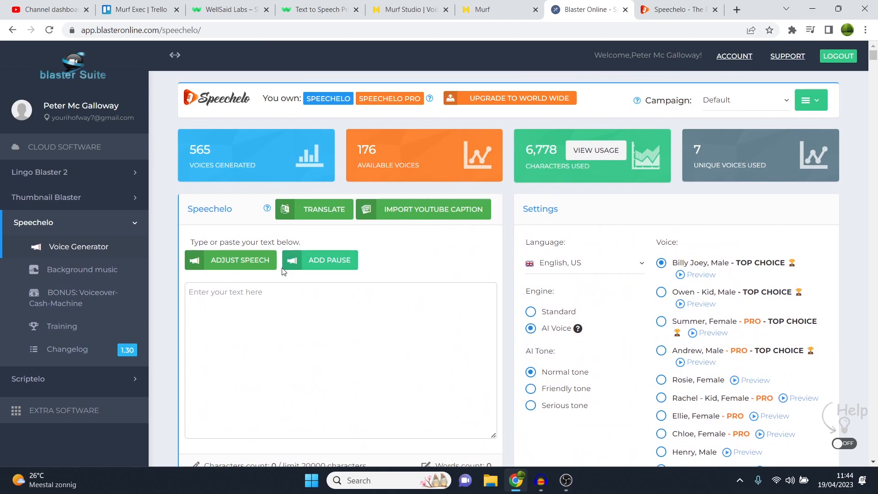
click(229, 9)
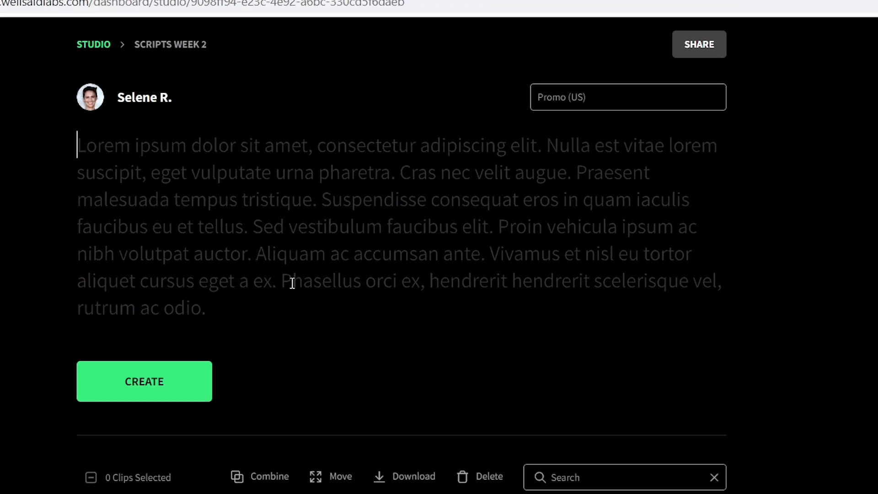
Step: Enter 'Hello in this video I will compare wellsaidlabs vs murf ai' and create its clip
scroll(down, 3)
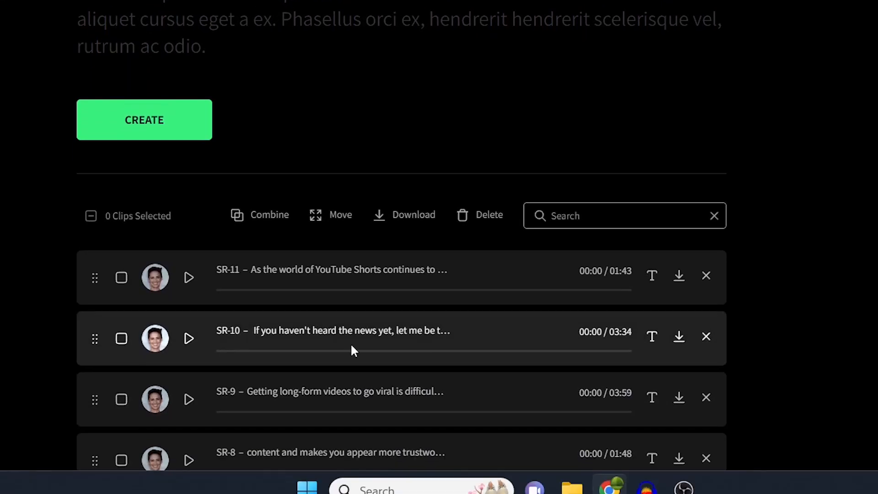
scroll(up, 3)
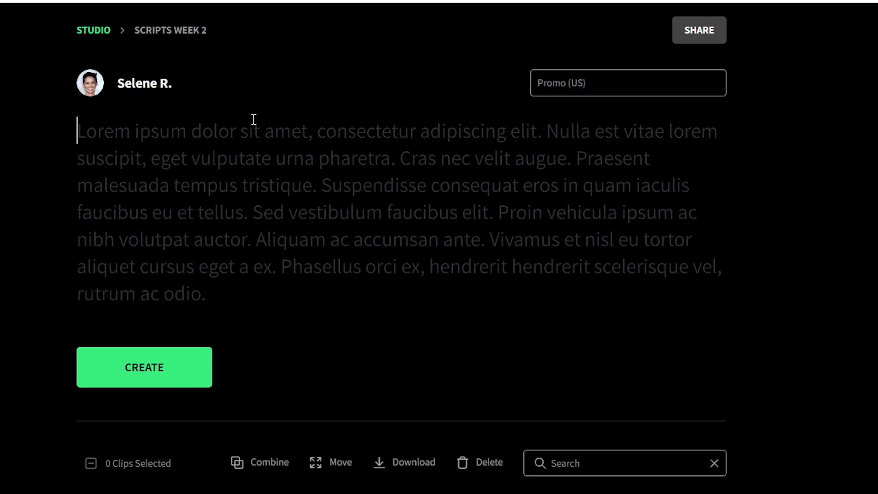
text(HE)
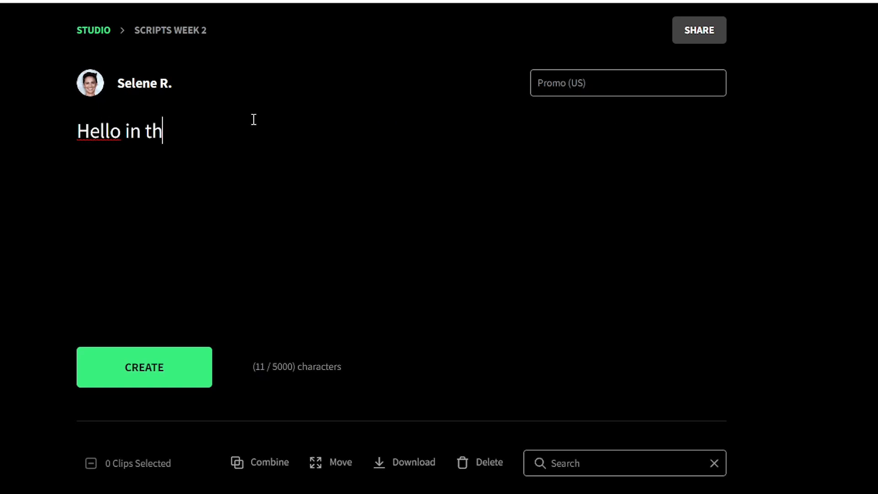
text(is vide)
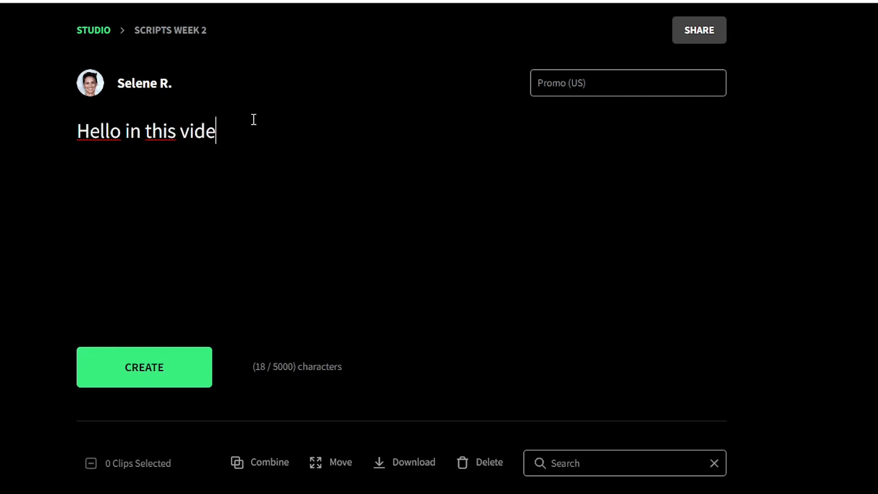
text(o I will)
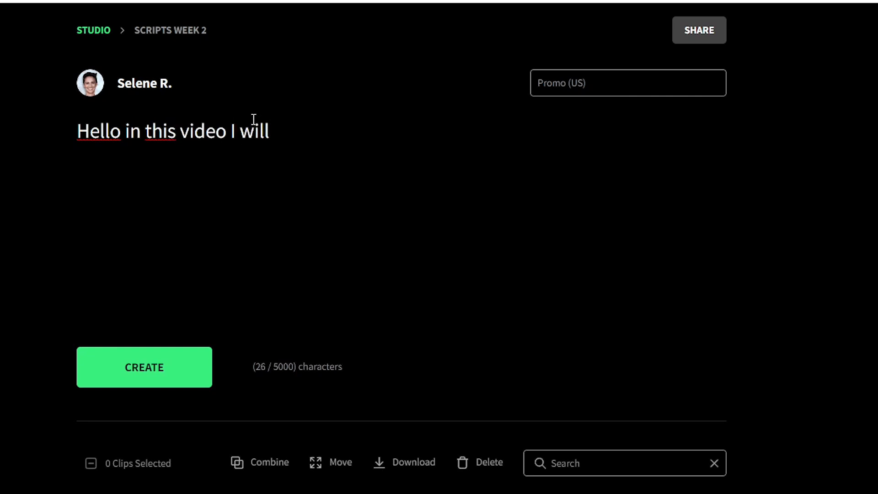
text(compare wells)
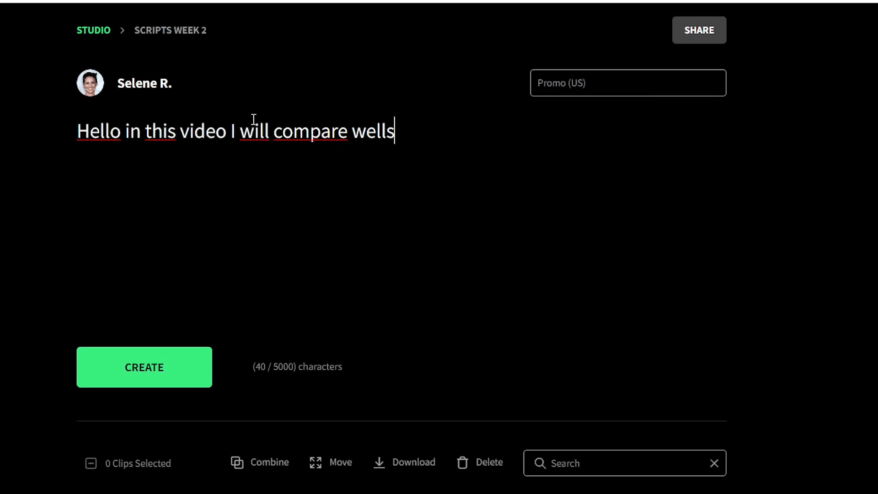
text(aidlabs vs)
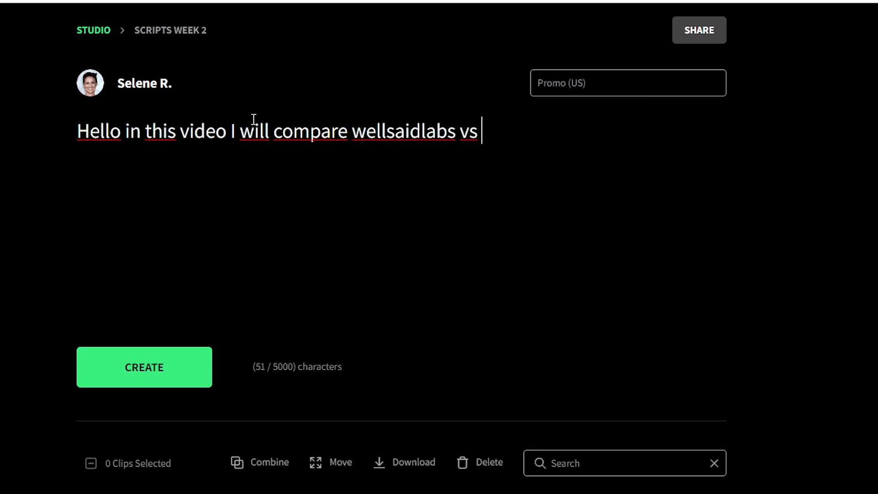
text(murf ai)
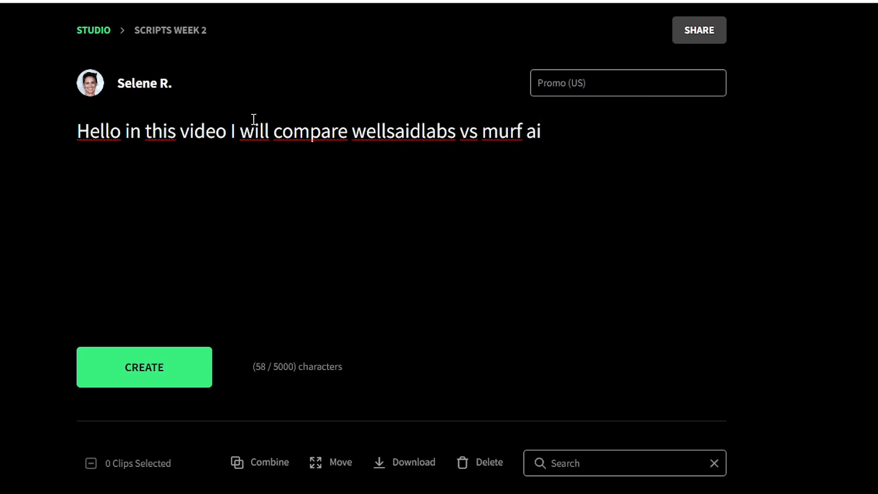
click(144, 367)
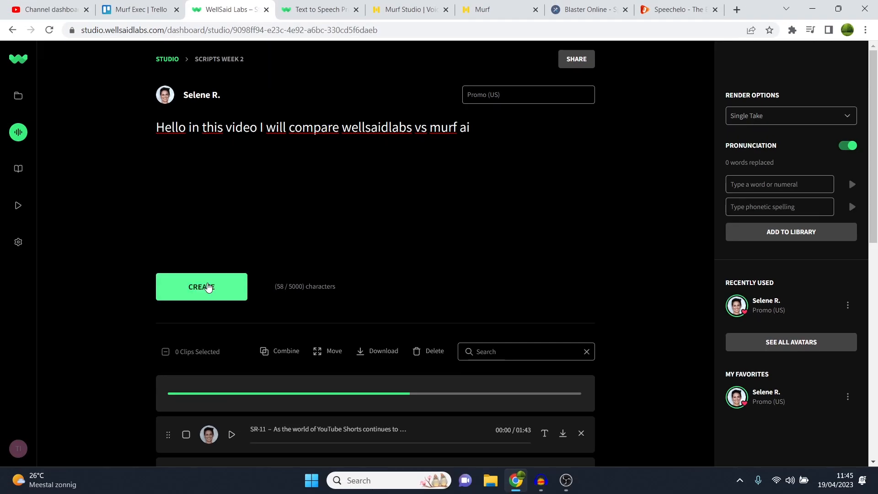
Step: Play the rendered SR-12 intro clip from the clip list, then pause it
click(201, 286)
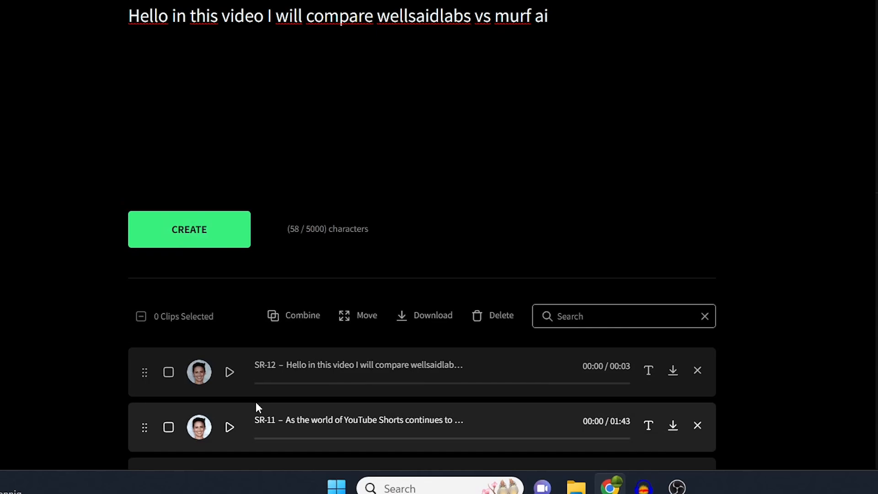
scroll(down, 3)
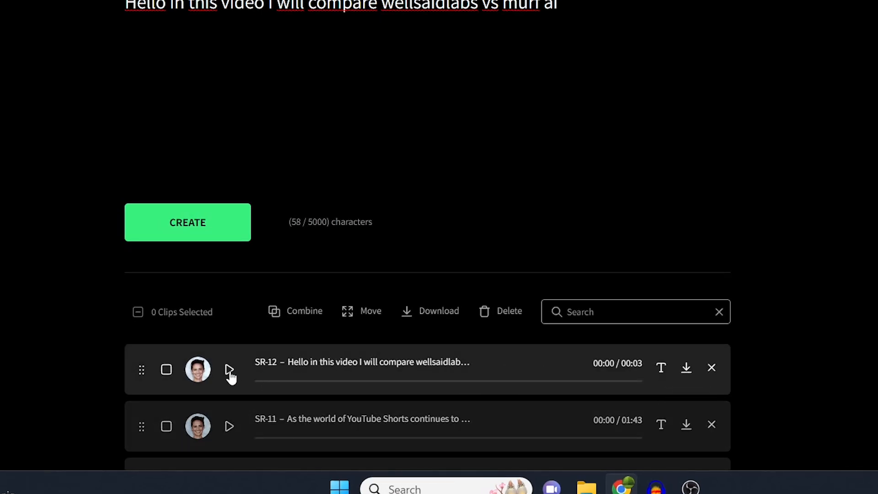
click(229, 369)
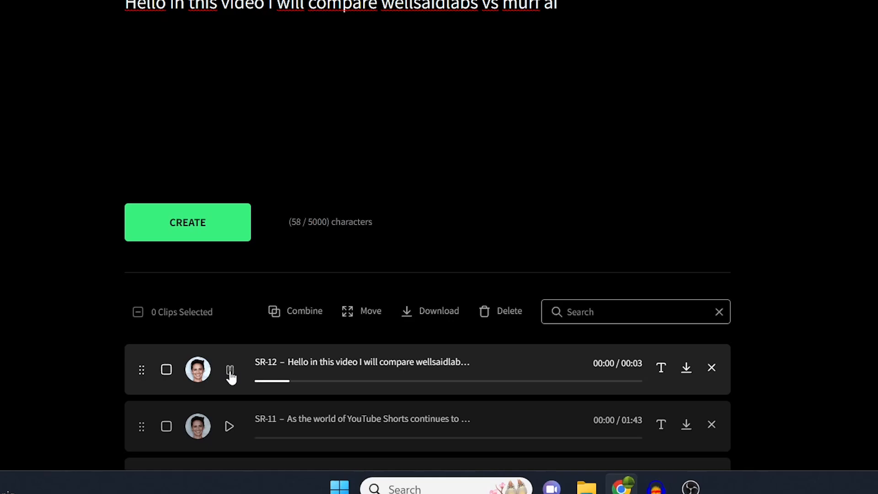
click(230, 373)
text(er)
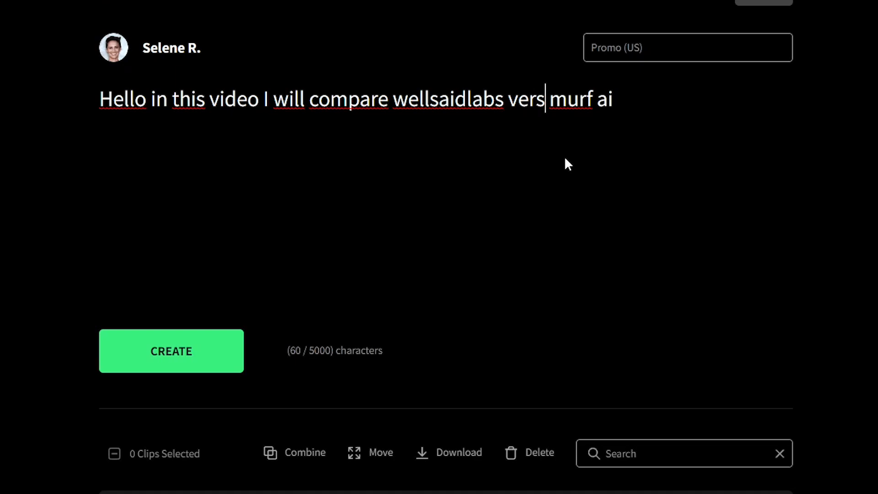
Step: Change 'vs' to 'versus' and 'ai' to 'dot ai', then create clip SR-13
text(us)
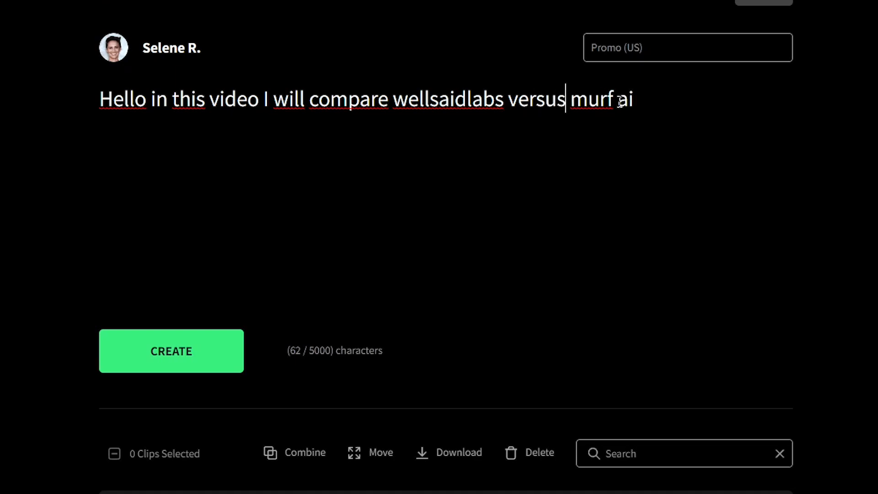
text(d)
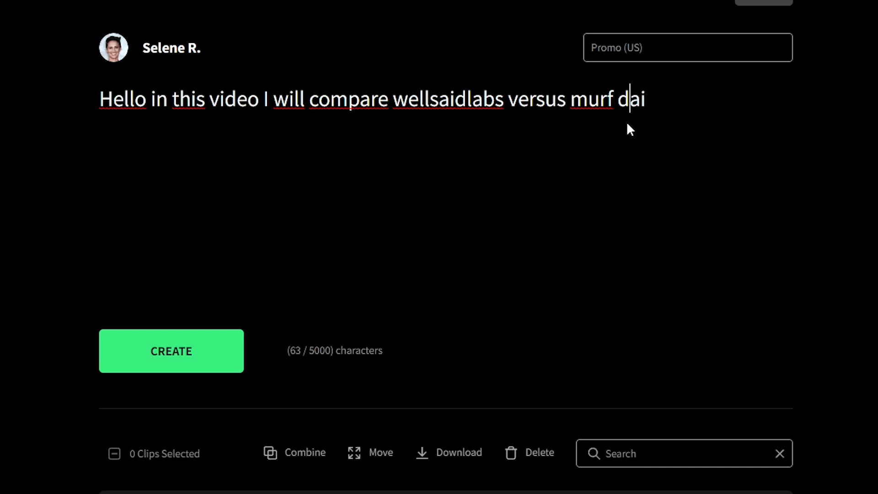
text(ot ai)
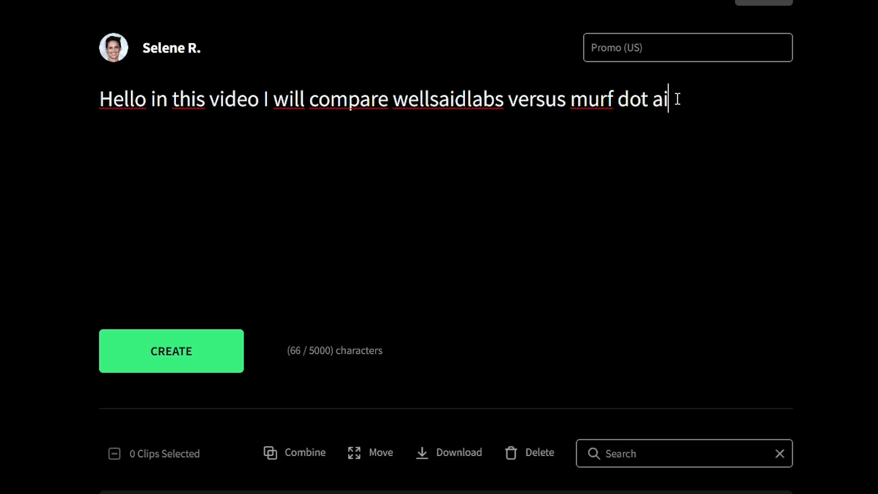
click(171, 351)
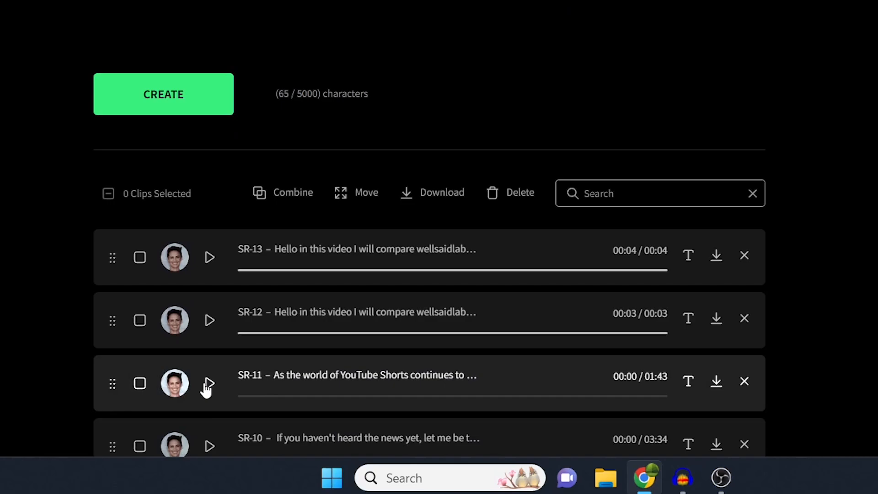
Step: Play the older SR-11 YouTube Shorts clip and the SR-10 clip a few seconds each
click(208, 383)
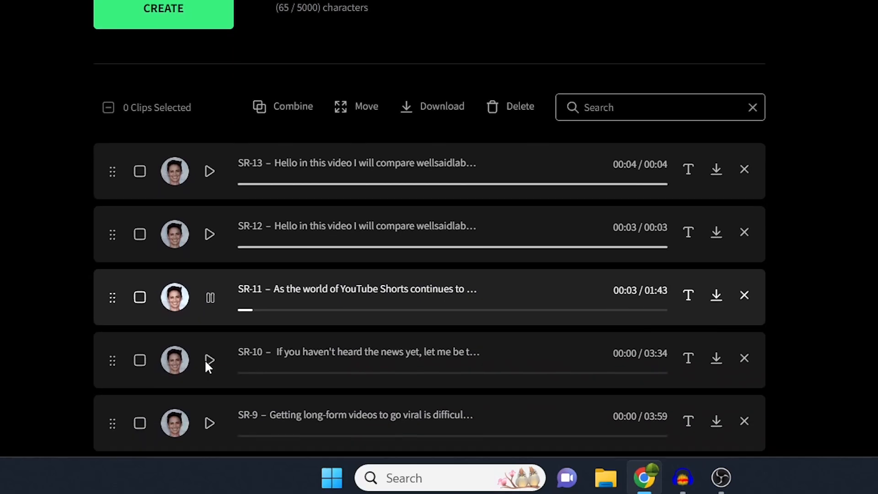
scroll(down, 3)
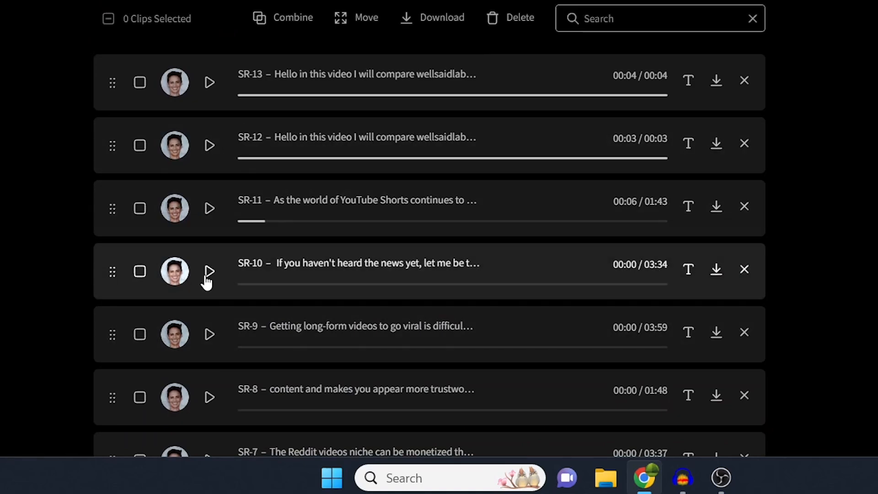
click(210, 272)
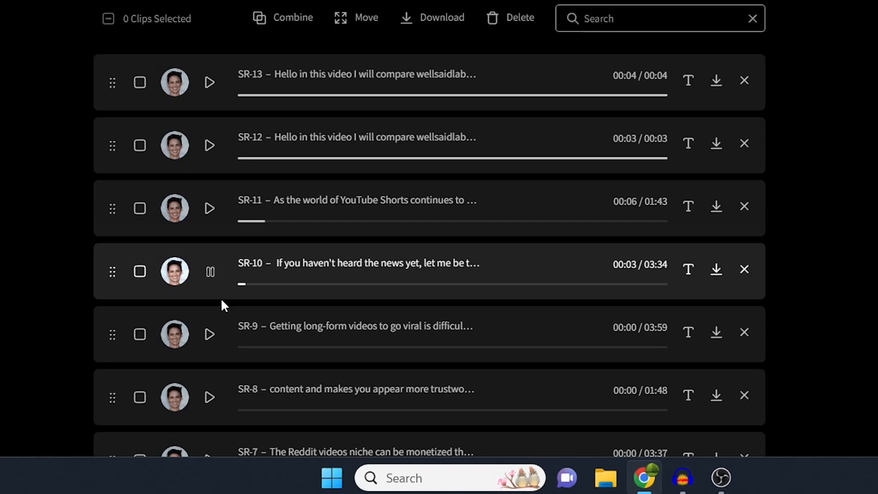
scroll(down, 3)
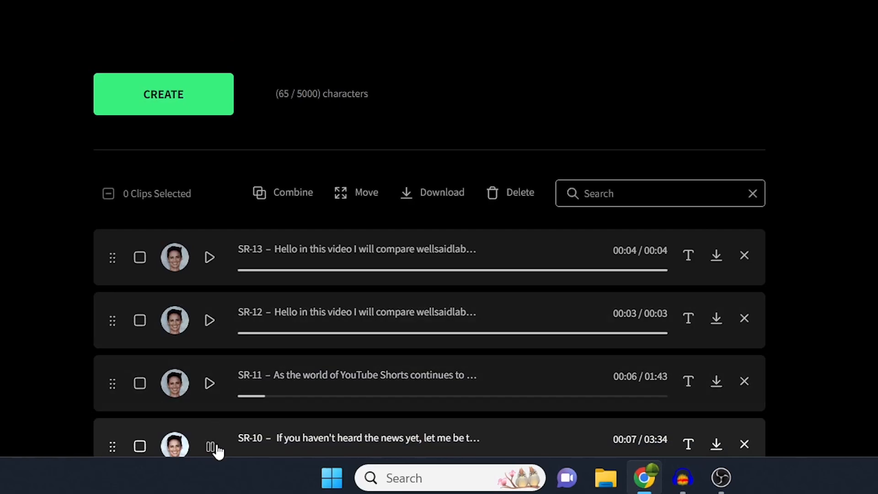
scroll(down, 3)
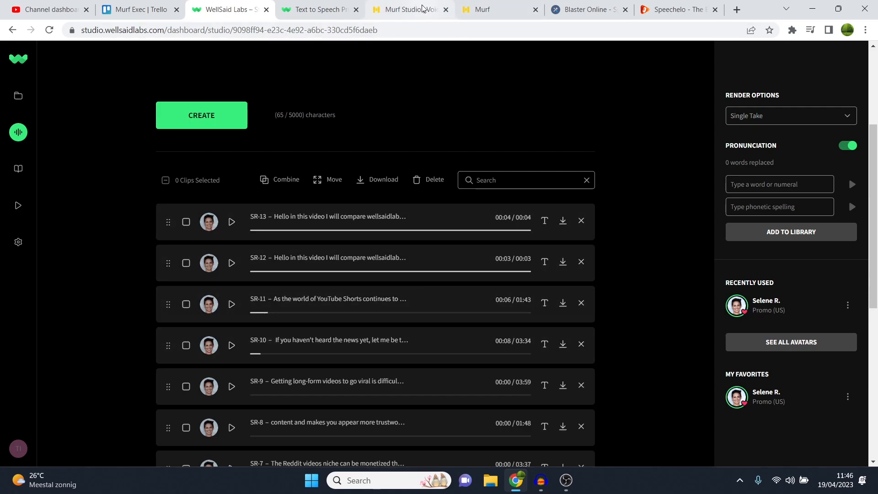
Step: In Murf's amsterdam video project, set the first sentence's voice to Natalie (F)
click(407, 9)
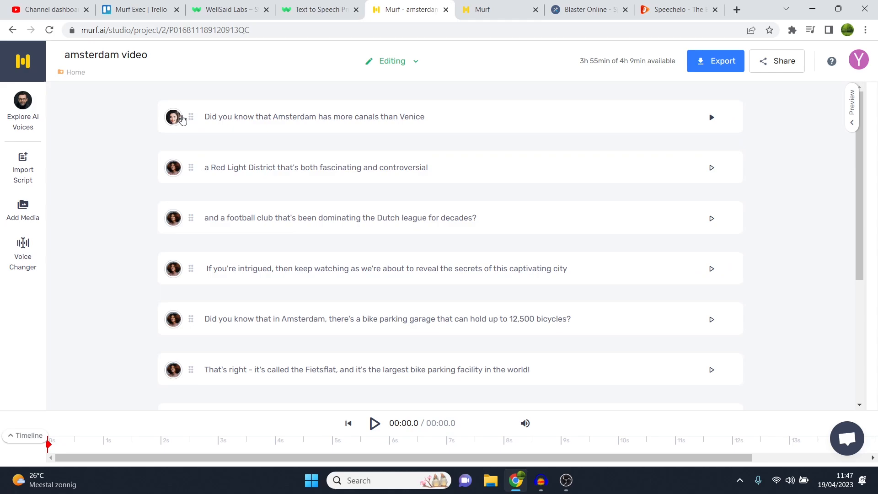
click(172, 117)
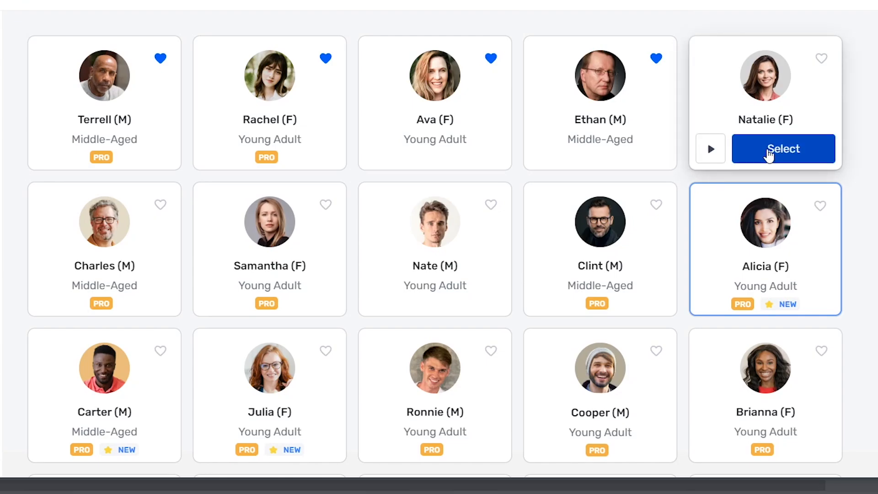
click(782, 149)
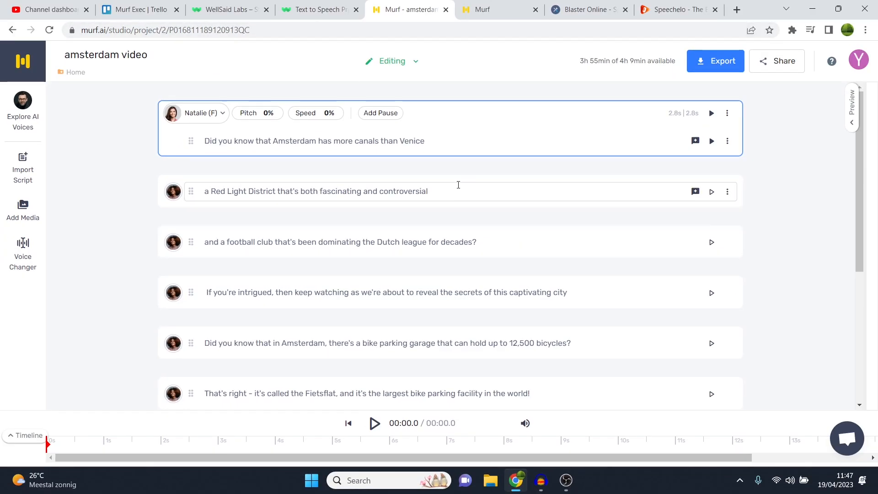
Step: Pass through WellSaid Labs and Murf, then browse Speechelo's voice list
click(227, 10)
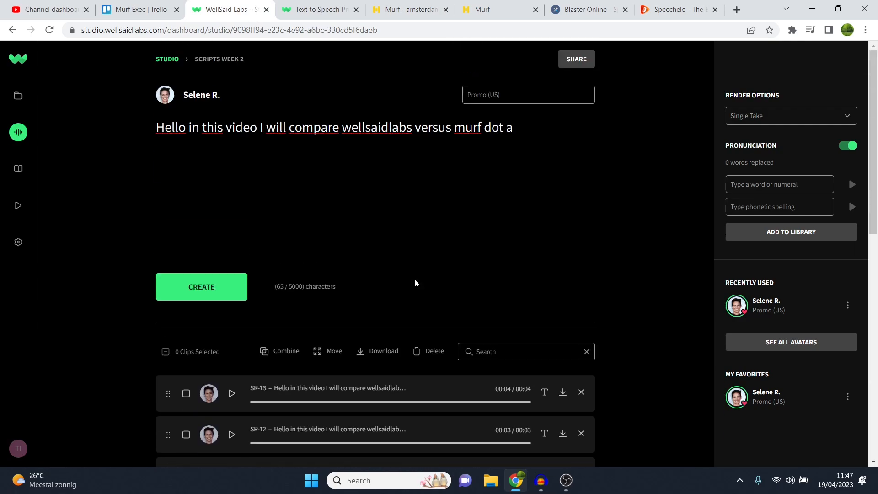
mouse_move(787, 140)
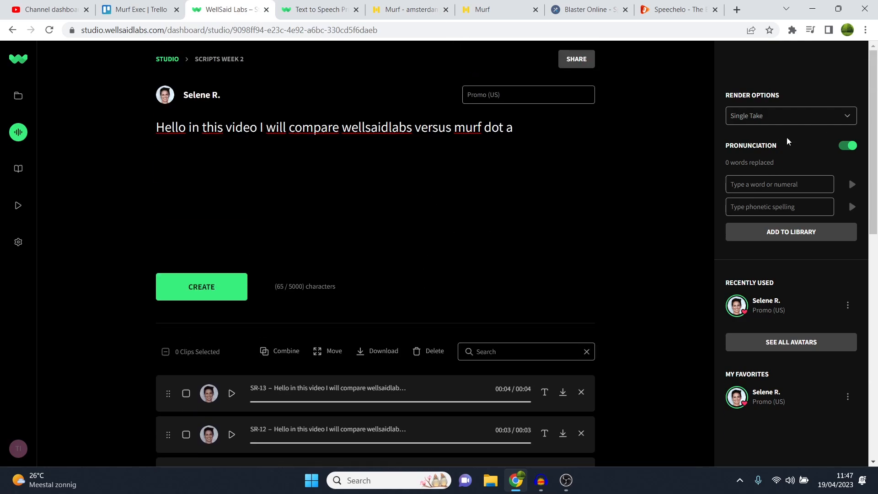
click(409, 9)
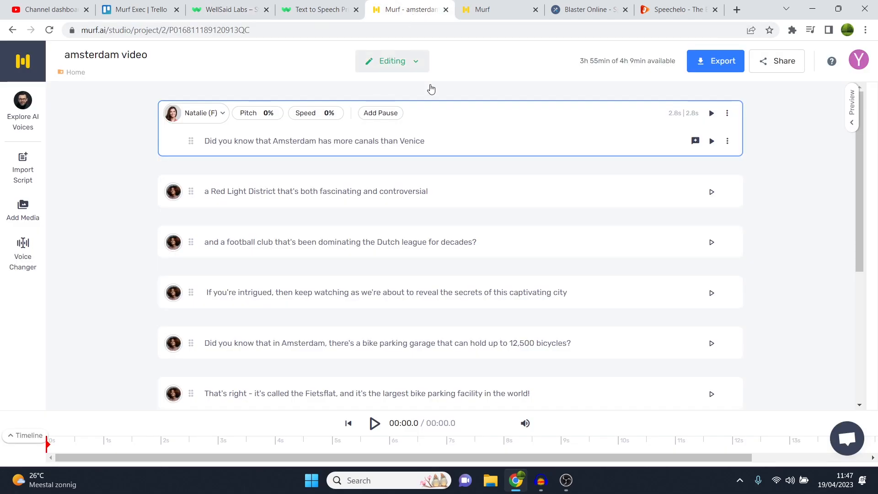
mouse_move(611, 213)
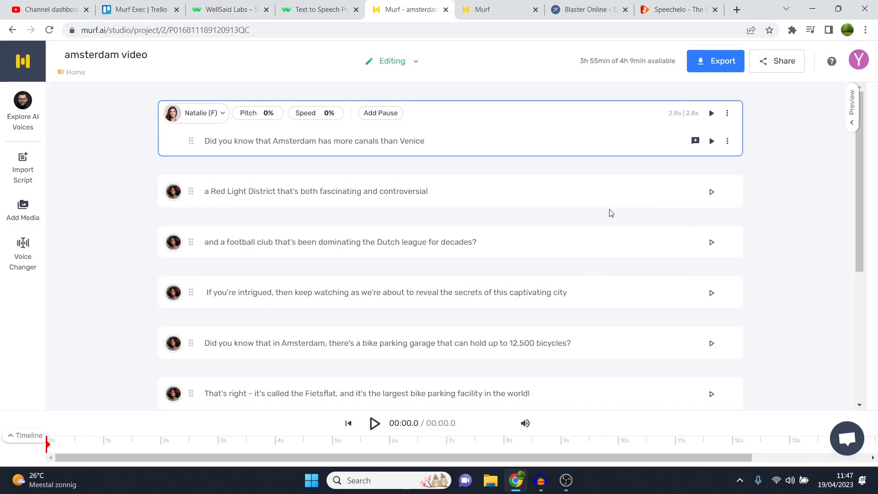
click(587, 10)
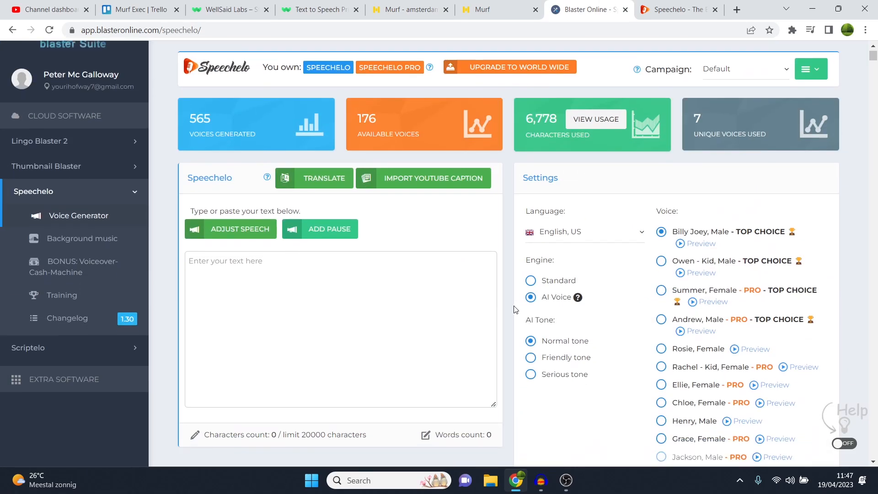
scroll(down, 3)
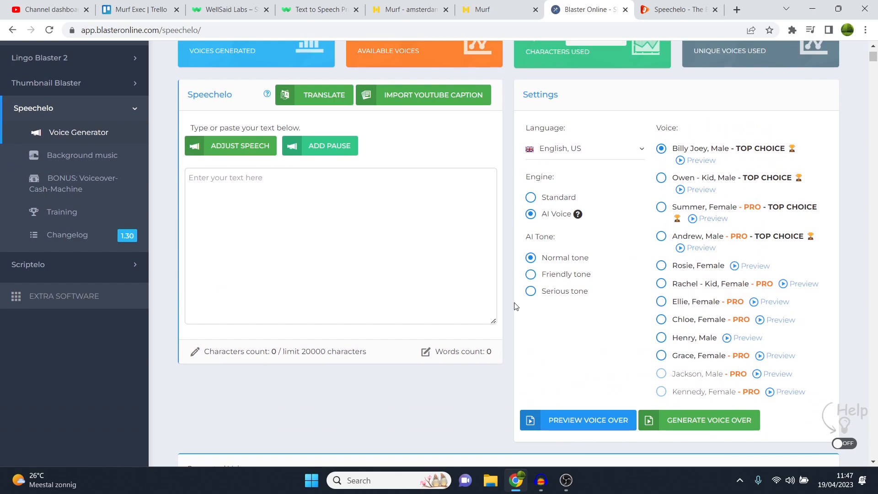
mouse_move(395, 68)
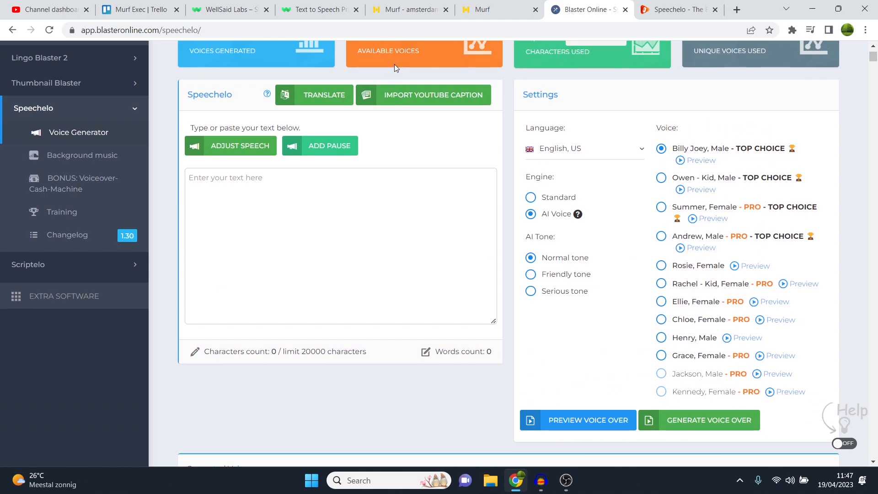
Step: Play the first Amsterdam sentence in Natalie's voice and audition Natalie and Terrell samples
click(409, 9)
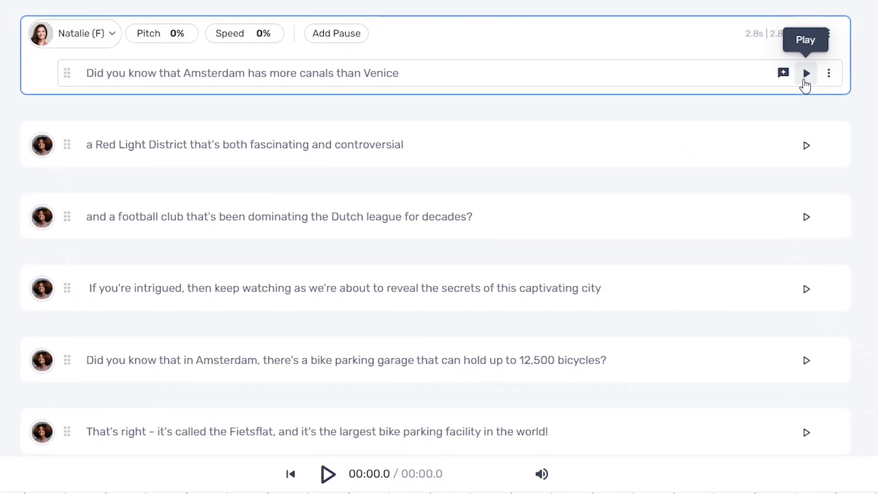
click(807, 74)
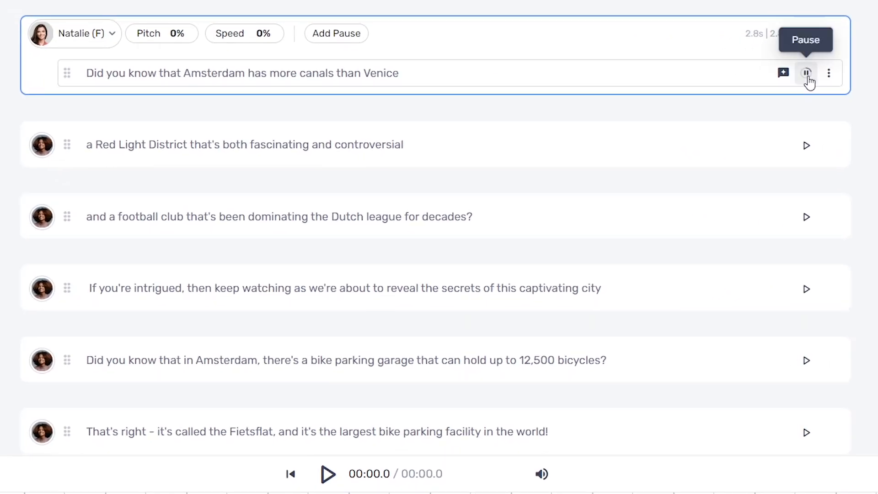
click(807, 73)
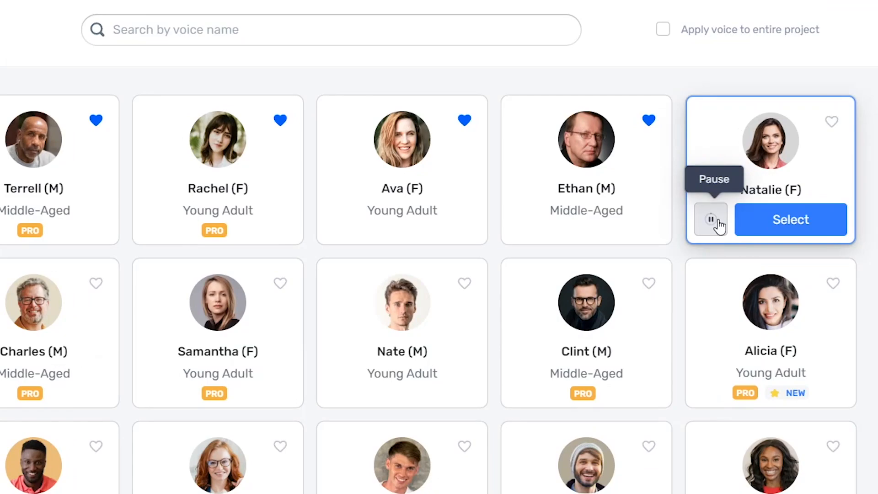
mouse_move(700, 232)
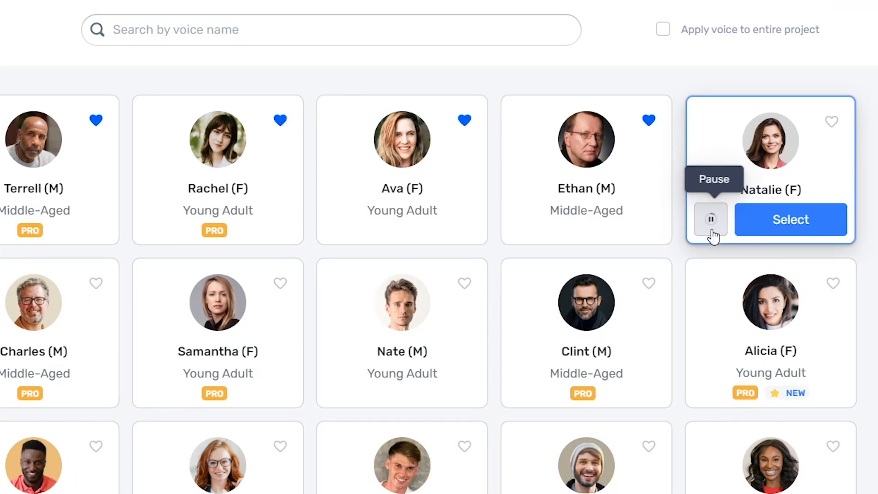
click(711, 218)
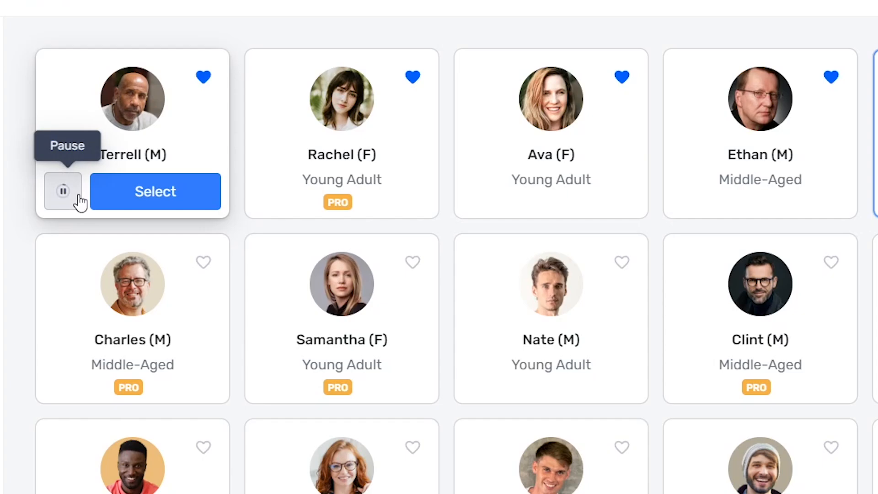
click(62, 191)
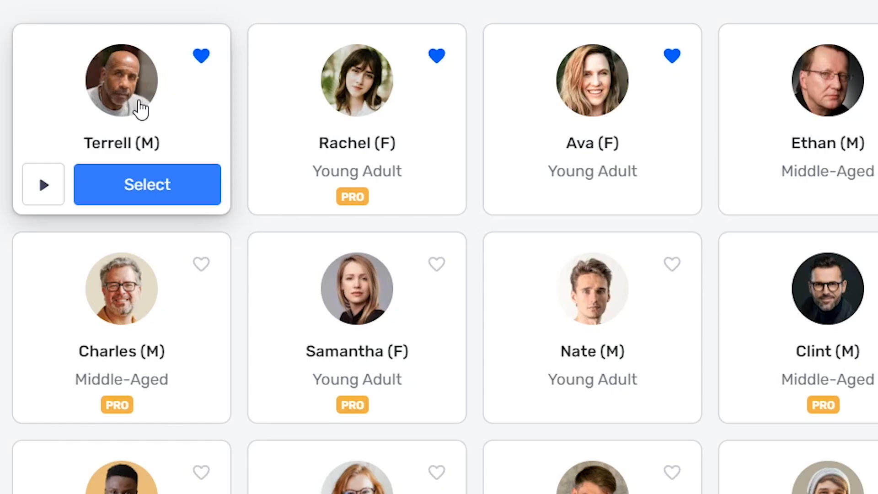
Step: Switch the first sentence to Ava (F) and play it, then return to Speechelo
scroll(down, 3)
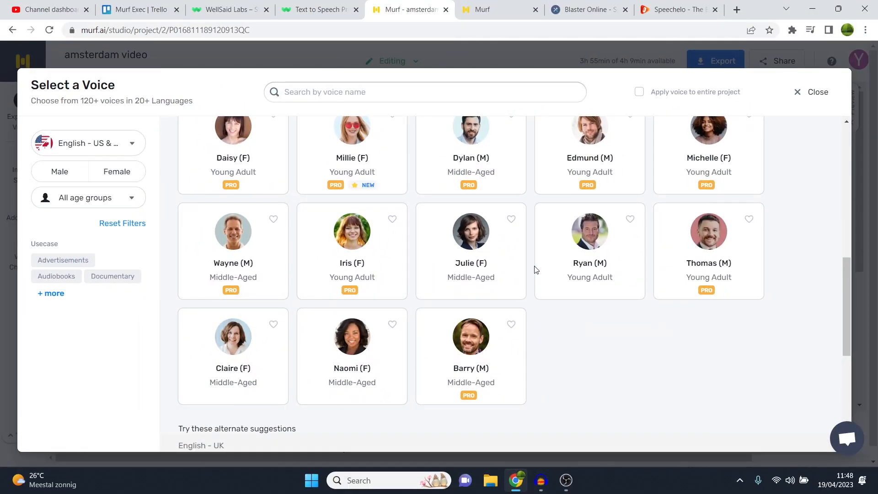
mouse_move(532, 268)
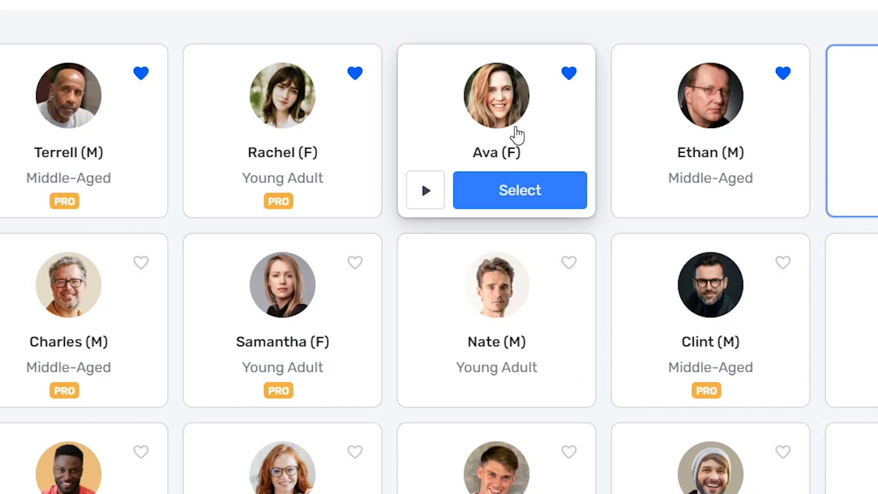
mouse_move(501, 137)
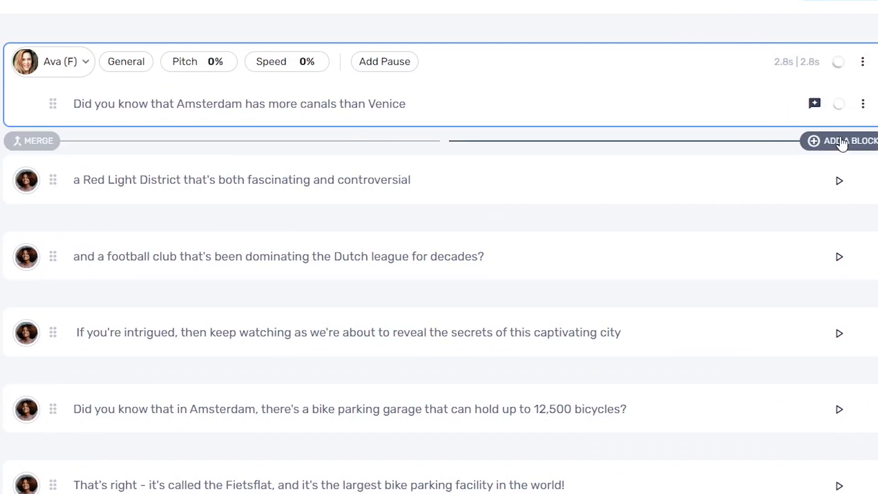
click(839, 103)
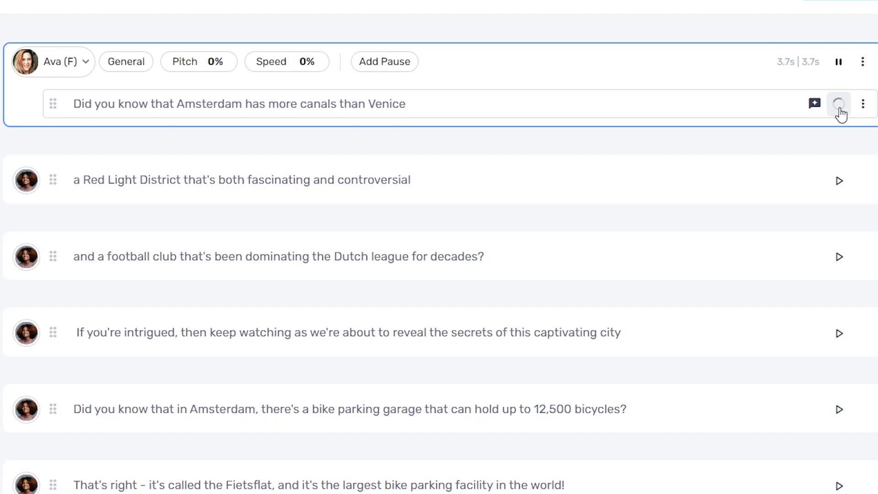
click(839, 103)
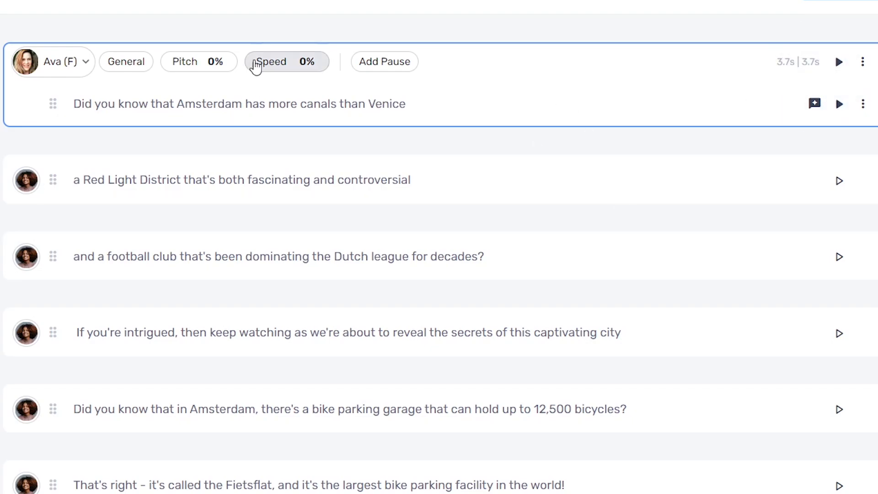
click(588, 10)
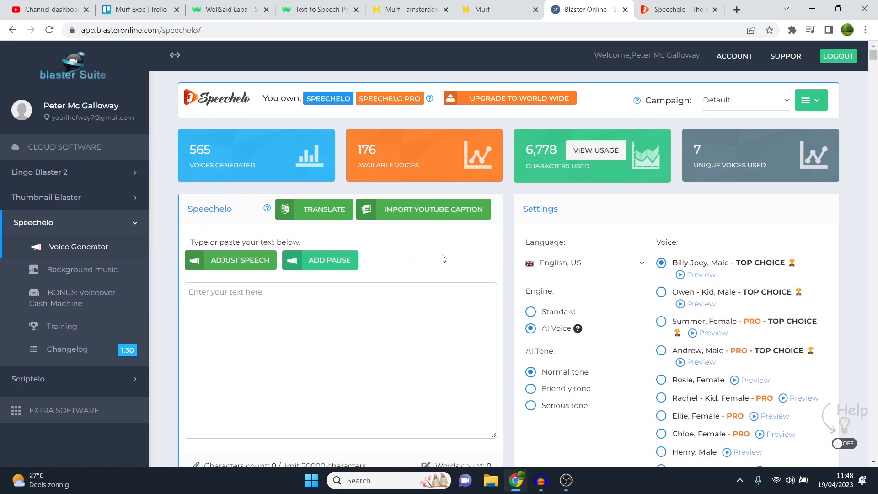
scroll(down, 3)
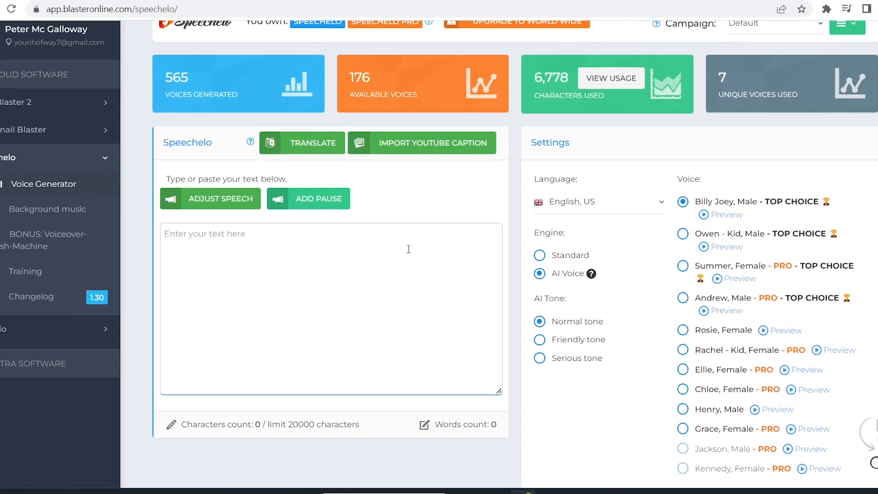
scroll(down, 3)
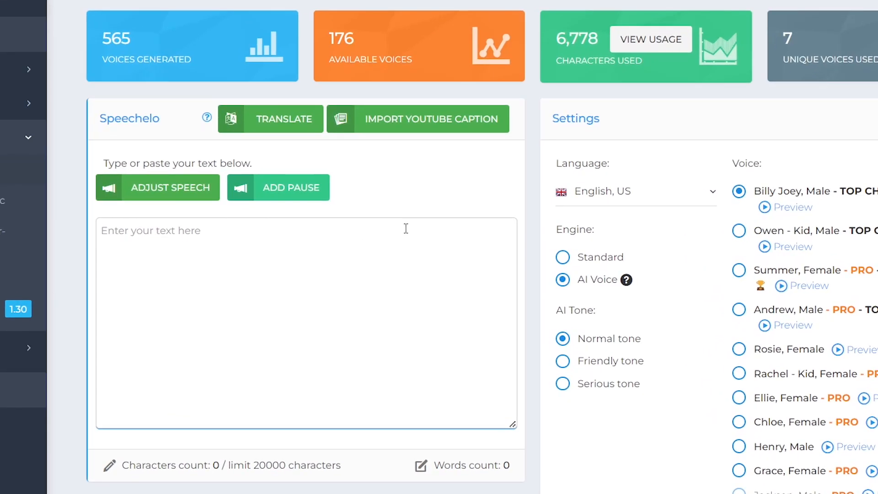
scroll(down, 3)
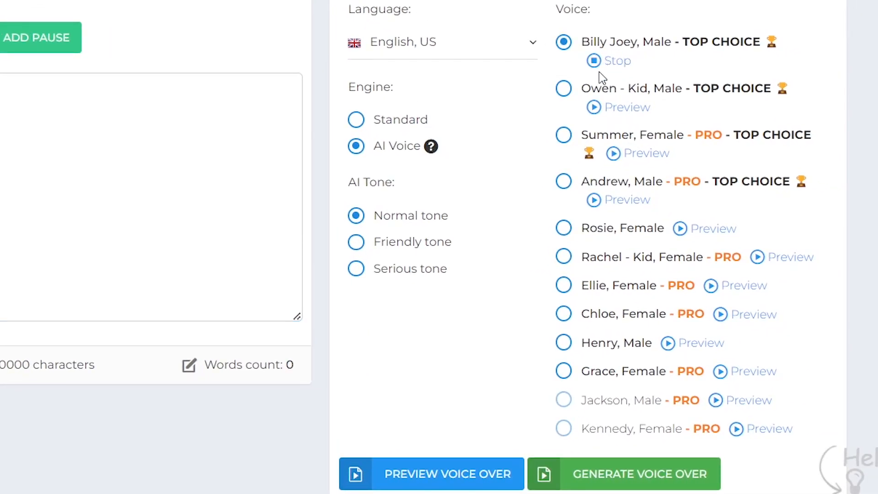
mouse_move(594, 64)
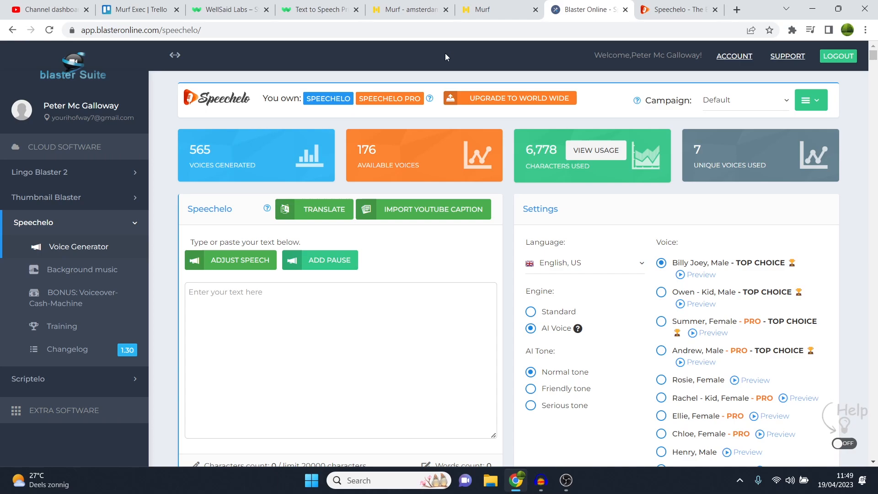
mouse_move(564, 143)
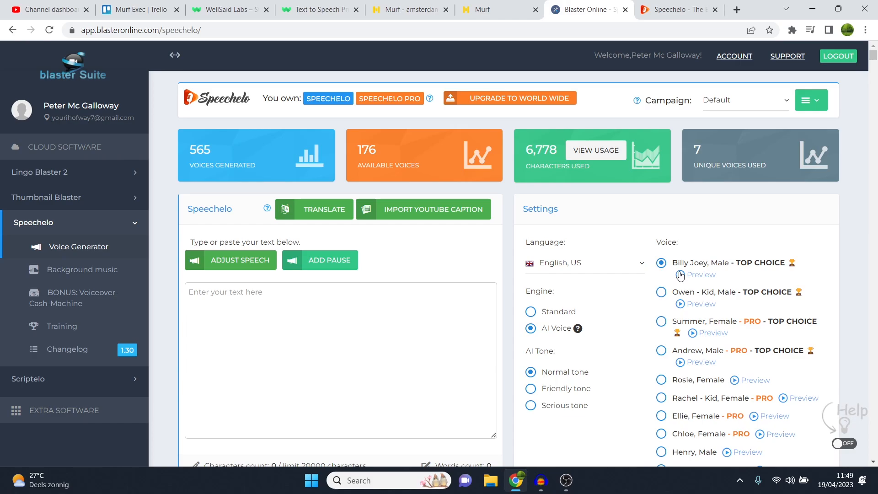
click(680, 275)
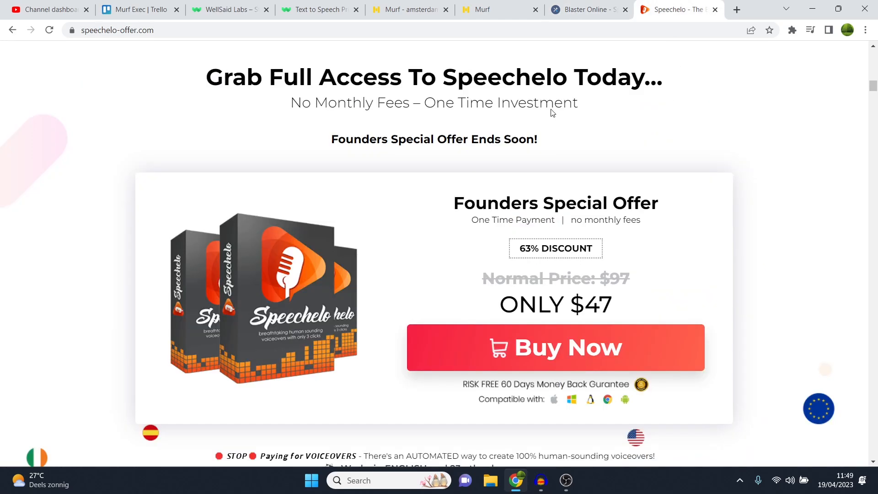
Step: Choose the Andrew male voice in Speechelo and stop its sample playback
click(586, 10)
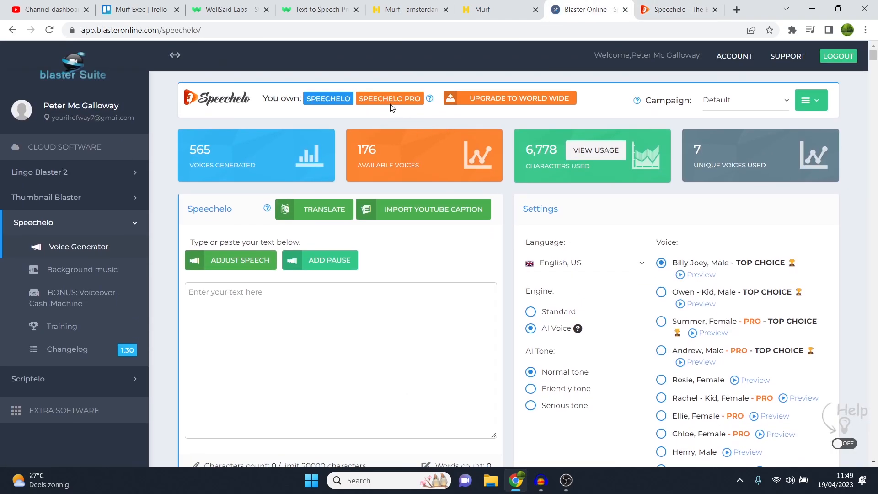
scroll(down, 3)
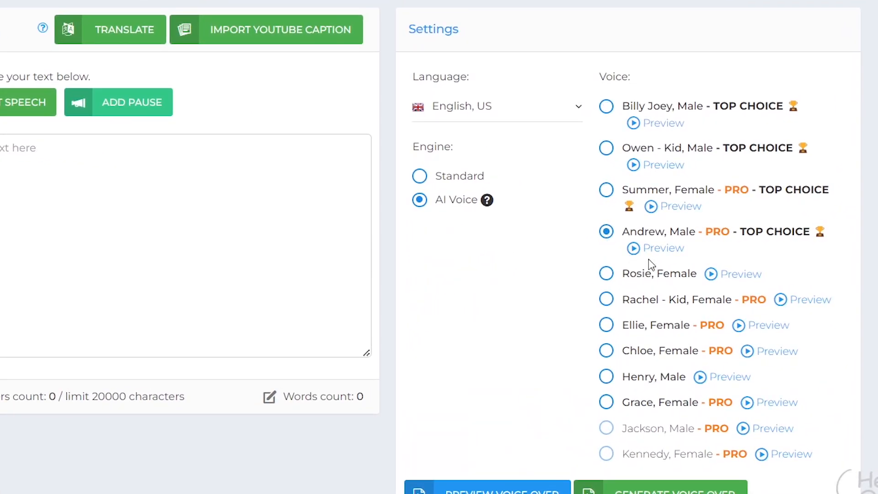
click(654, 248)
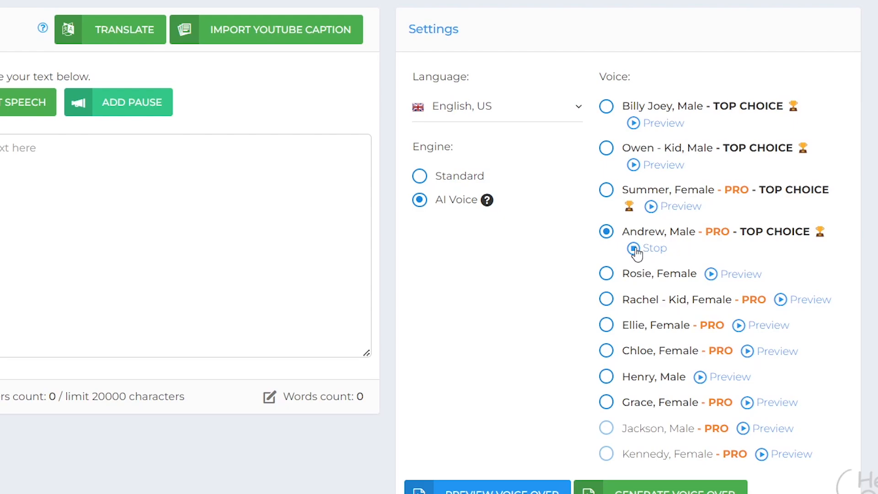
click(635, 248)
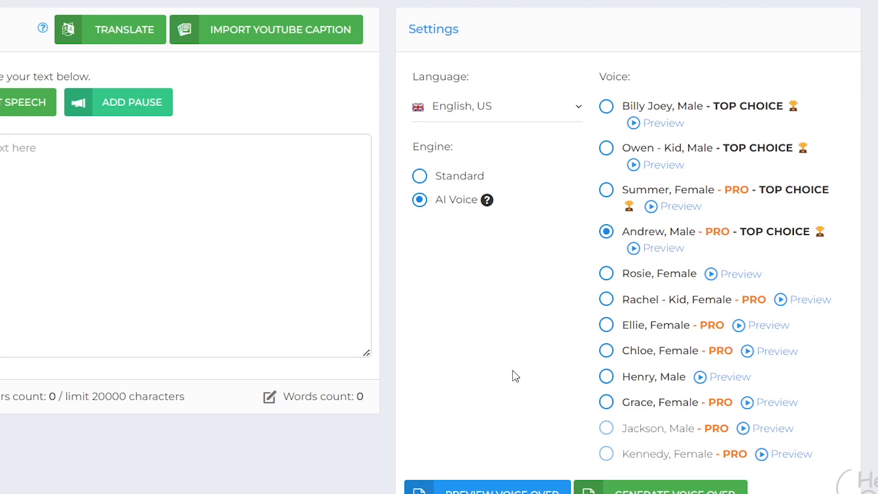
mouse_move(400, 338)
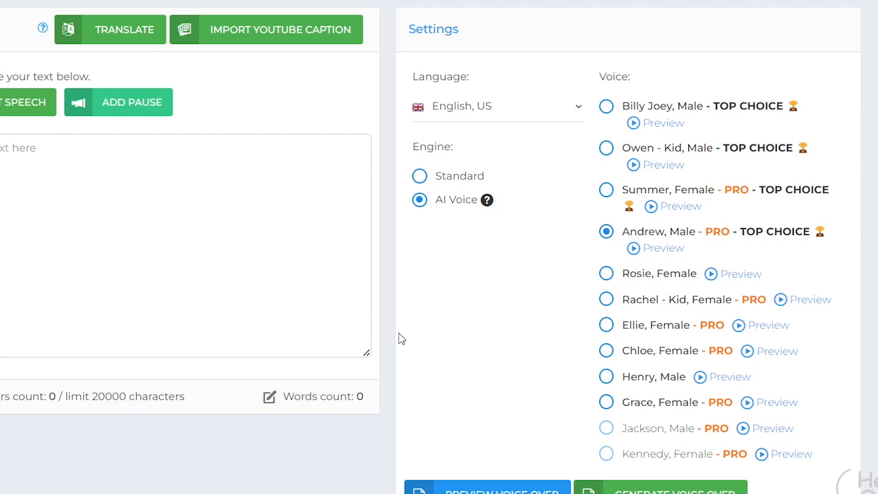
mouse_move(111, 184)
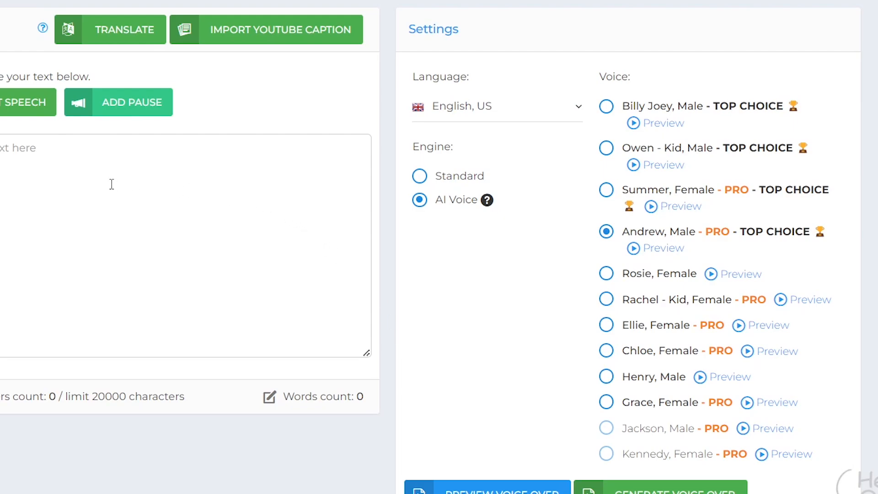
scroll(down, 3)
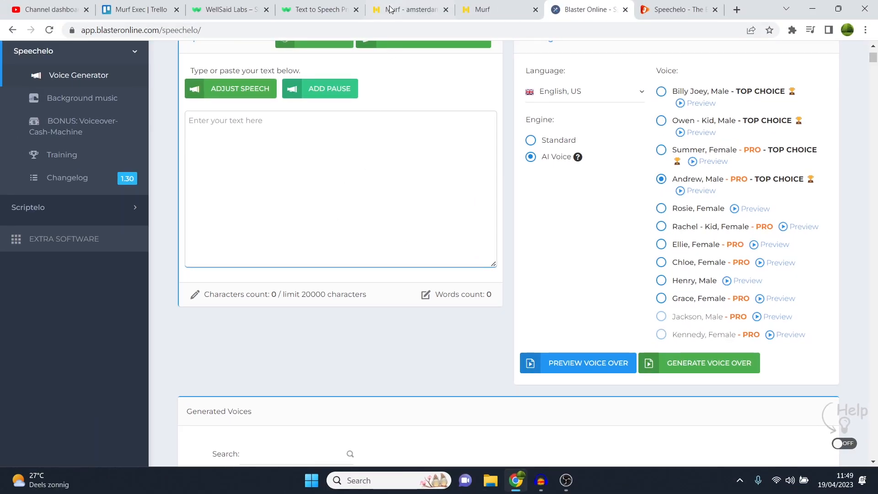
Step: Dismiss Murf Studio's Import Script dialog on the amsterdam video project, then return to Speechelo
click(408, 9)
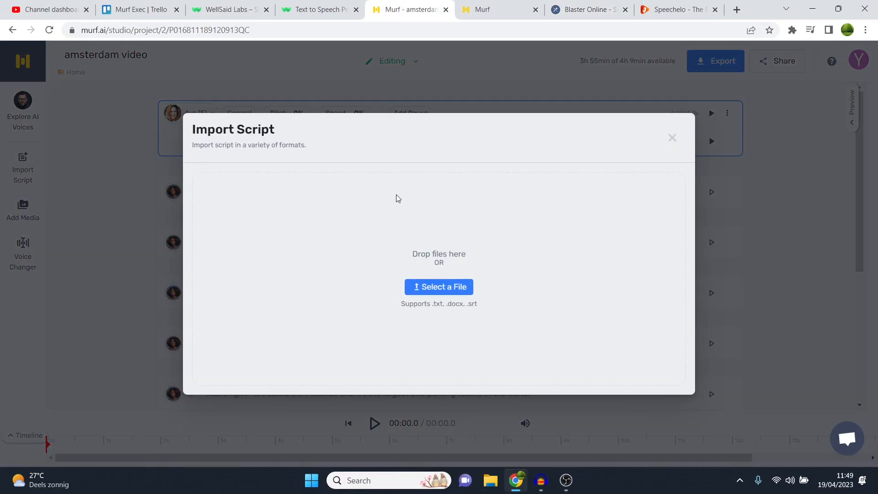
click(671, 137)
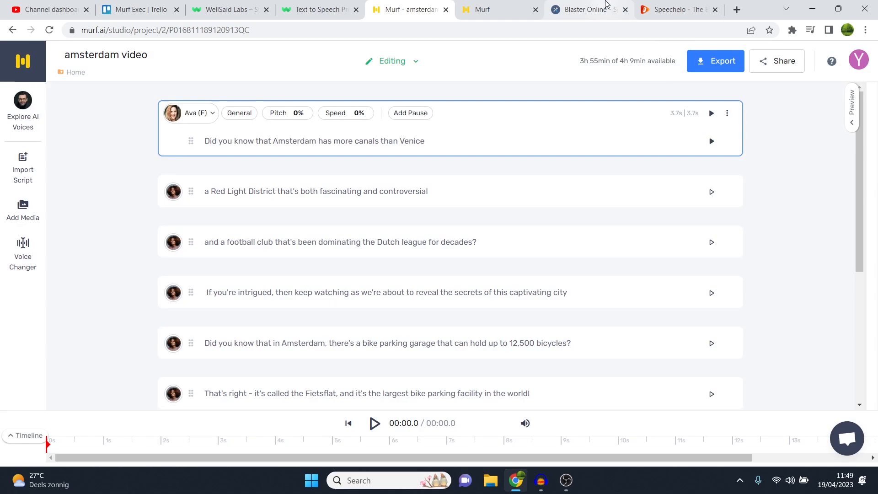
click(585, 9)
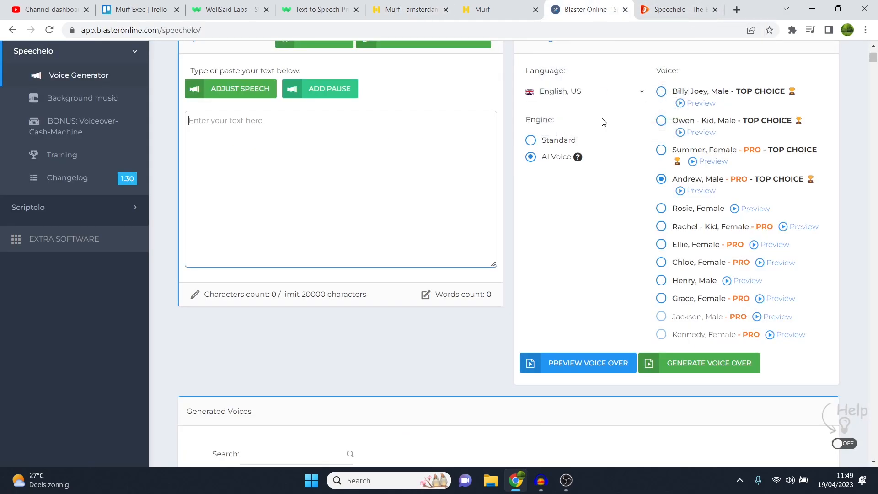
mouse_move(549, 232)
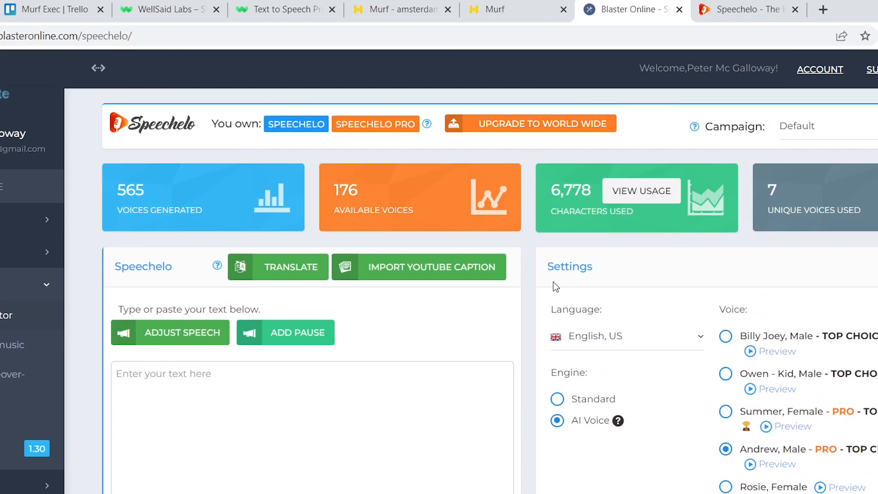
scroll(down, 3)
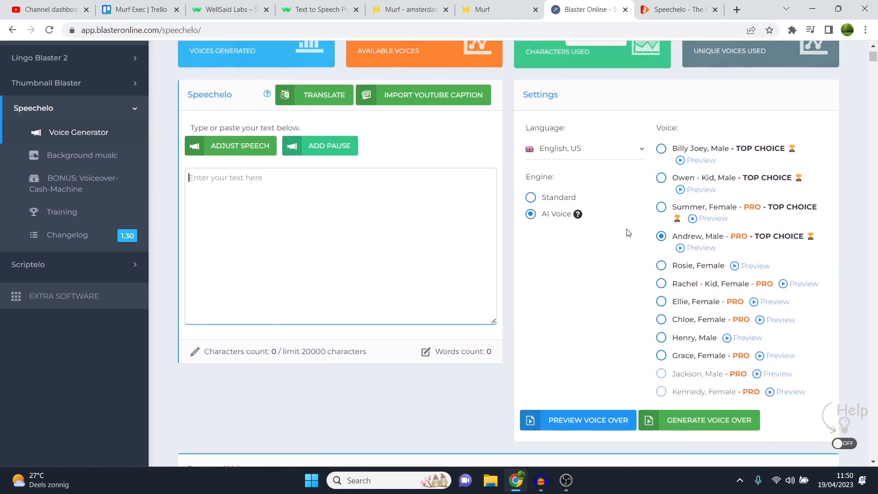
click(409, 9)
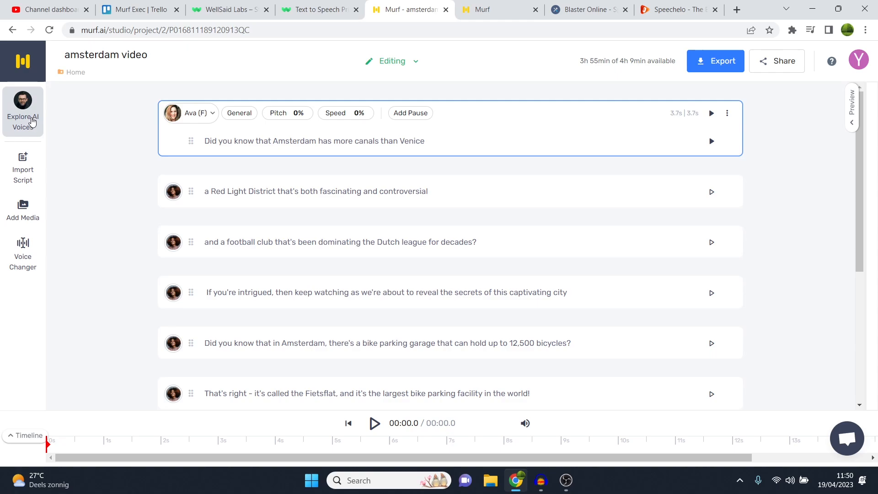
click(229, 9)
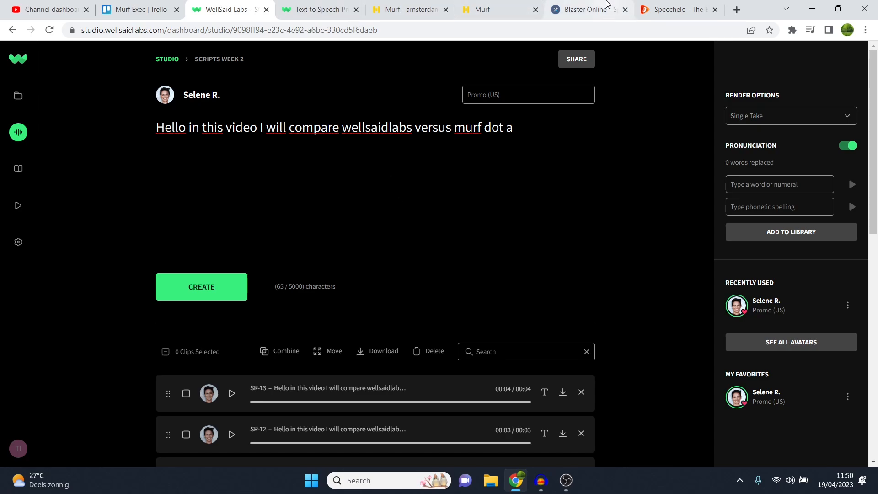
click(583, 10)
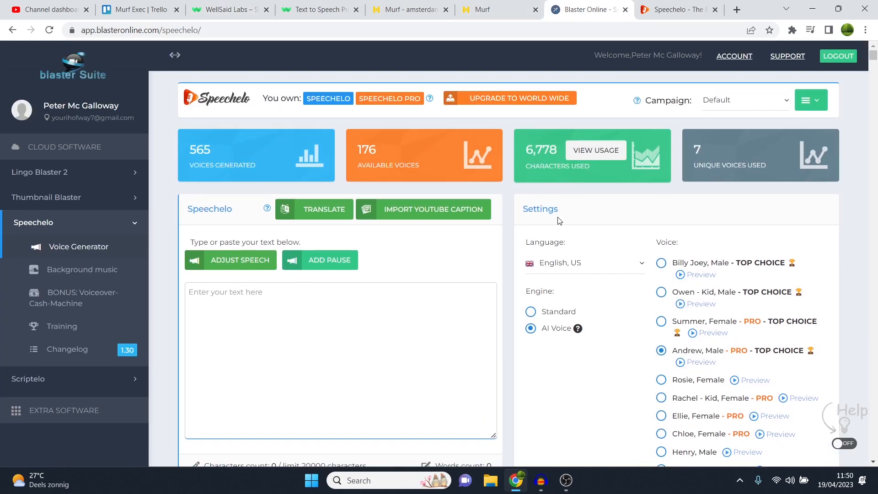
click(672, 9)
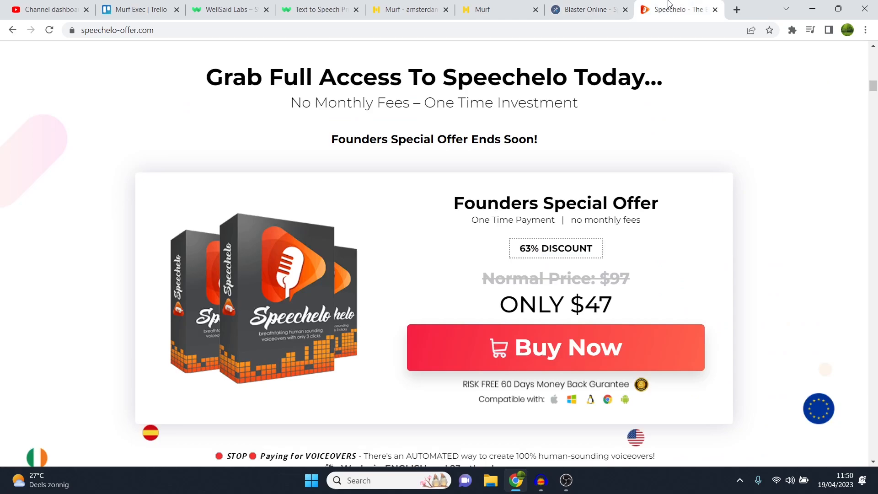
double_click(612, 314)
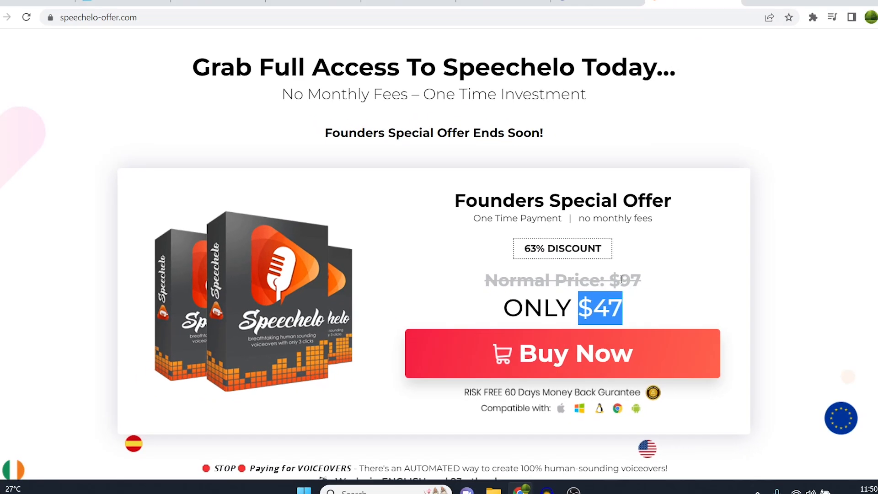
click(667, 9)
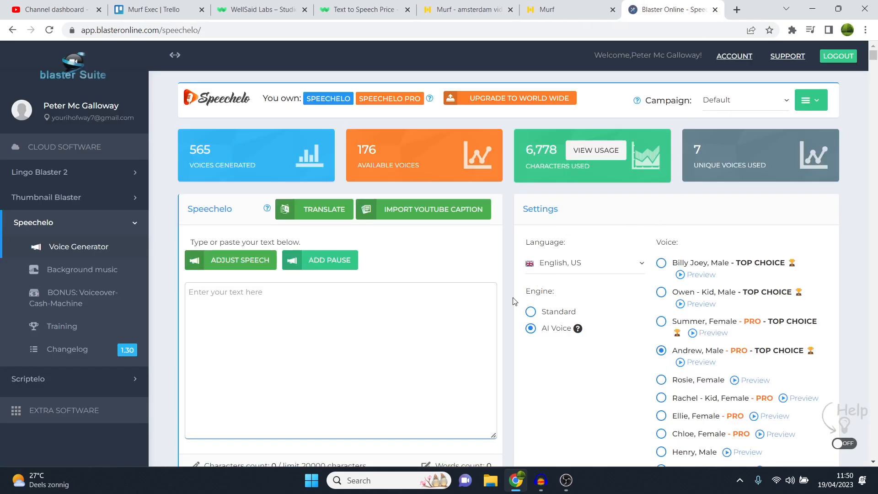
mouse_move(522, 296)
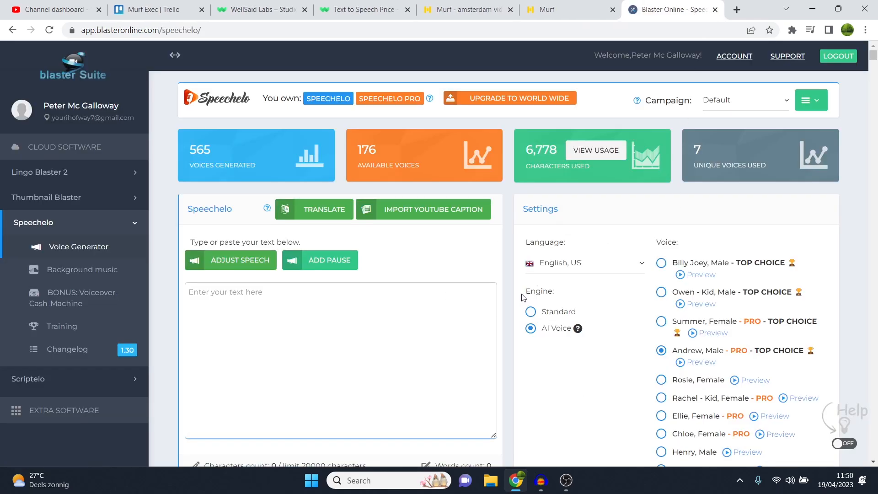
scroll(down, 3)
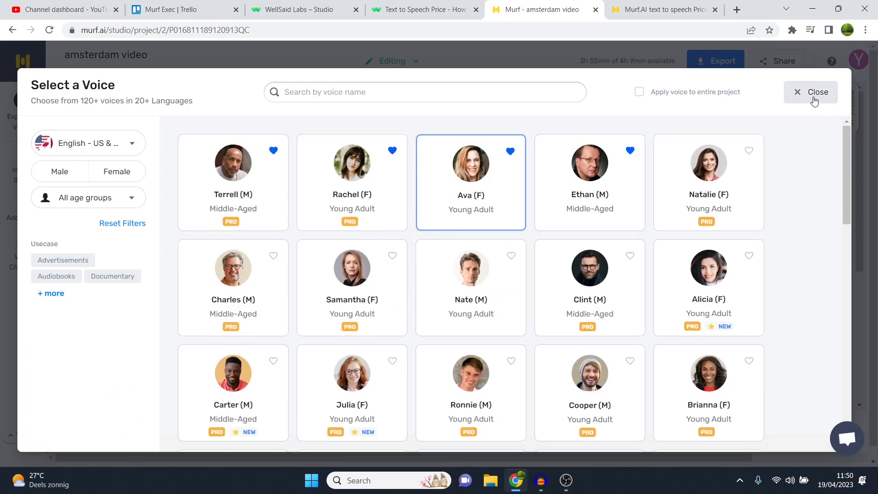
Step: Dismiss Murf's Select a Voice dialog and bring back the amsterdam video script
click(809, 91)
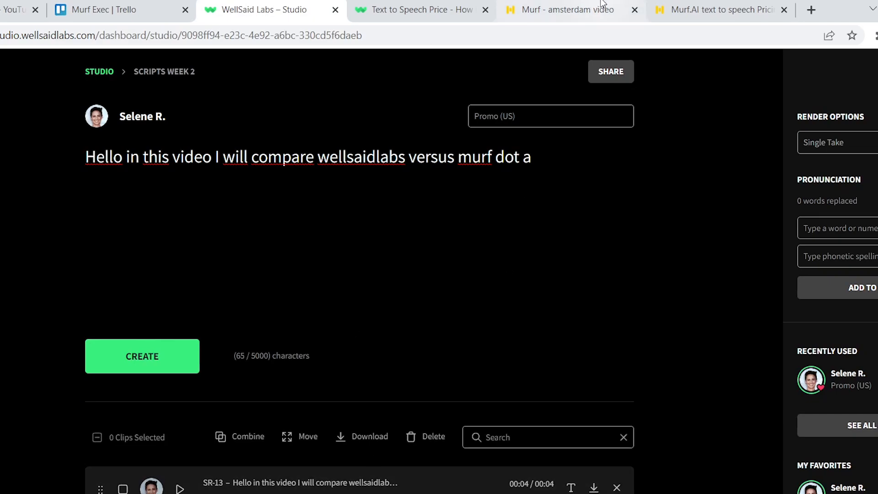
click(565, 9)
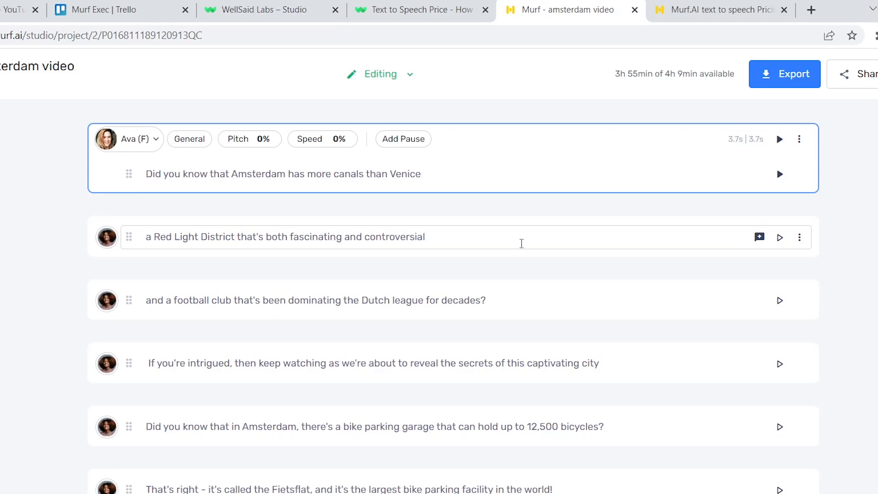
mouse_move(578, 4)
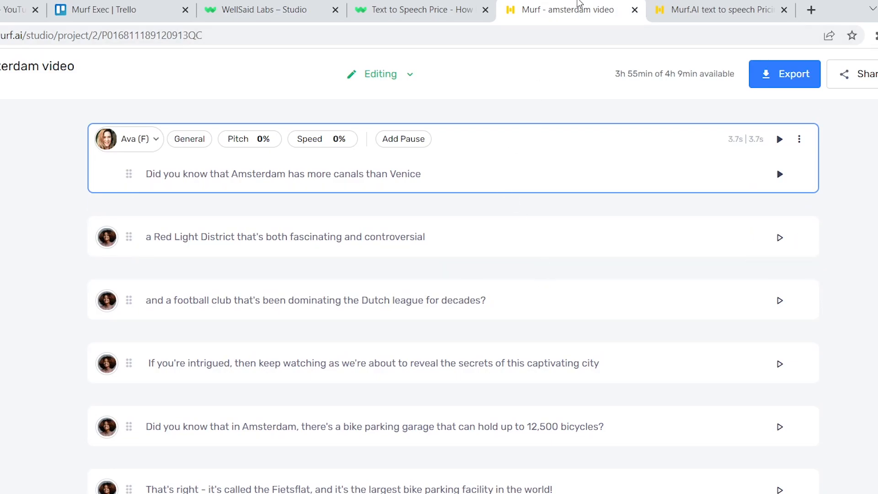
Step: Switch Murf's pricing to monthly billing (Basic $29, Pro $39), then bring up WellSaid Labs pricing
click(717, 9)
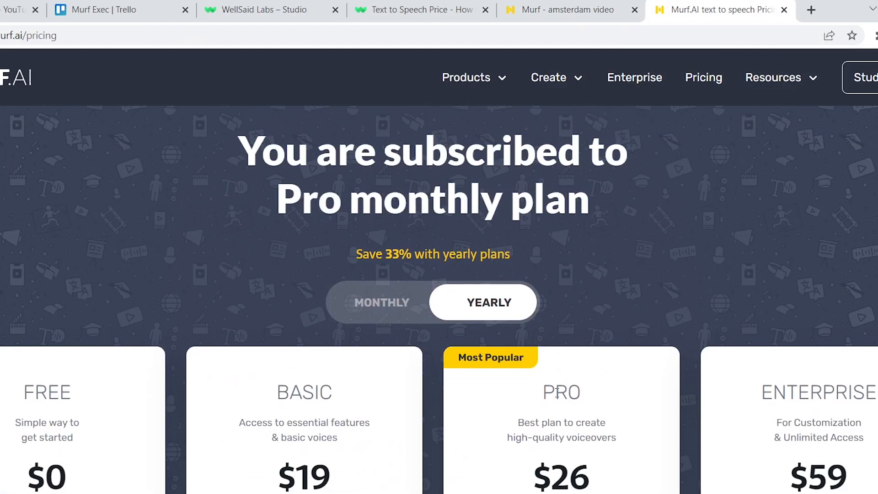
scroll(down, 3)
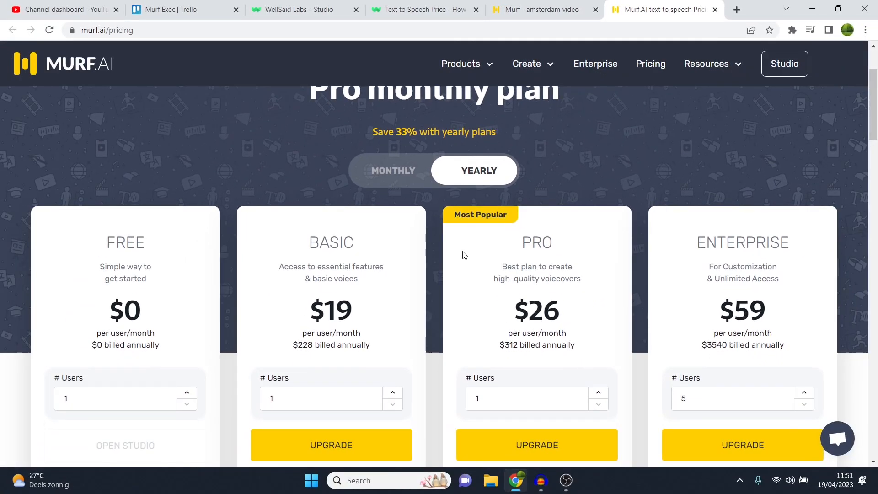
click(393, 170)
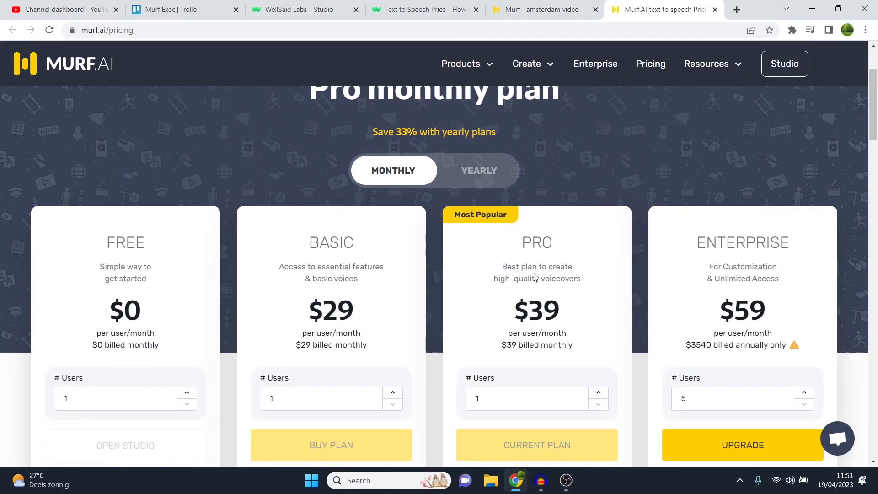
click(417, 9)
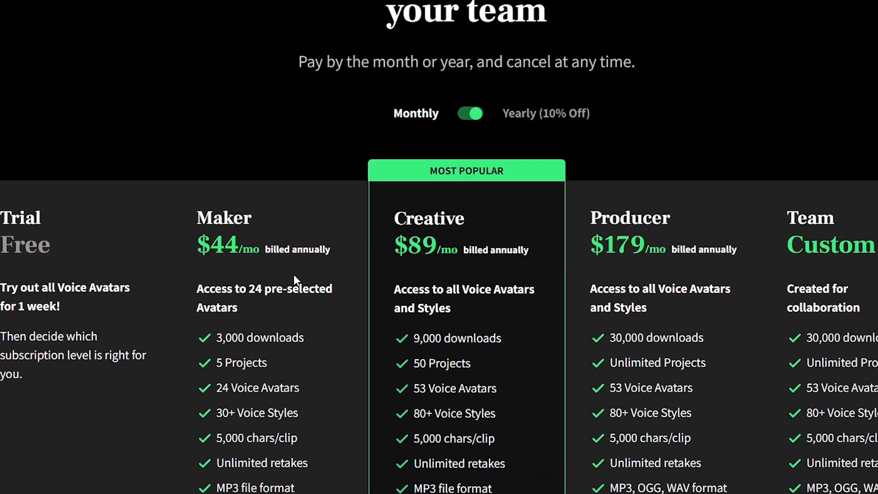
Step: Review WellSaid Labs' Maker $44 and Creative $89 plans against Murf's monthly plans
scroll(down, 3)
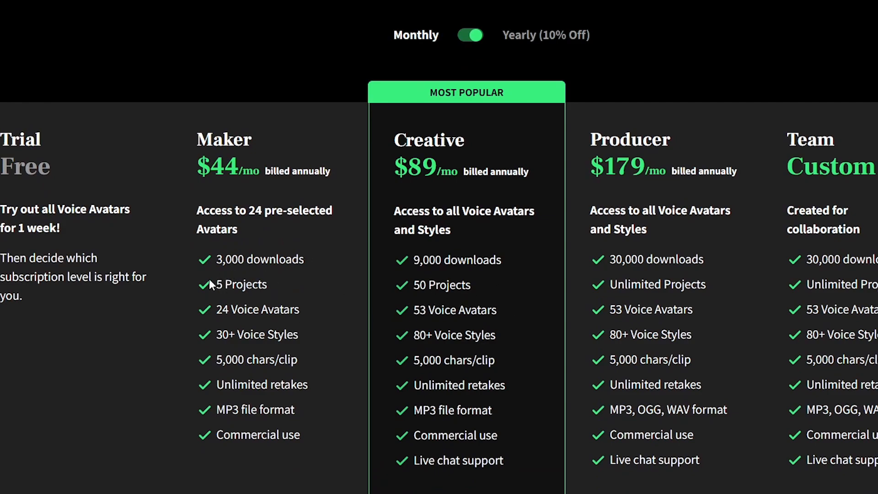
mouse_move(227, 258)
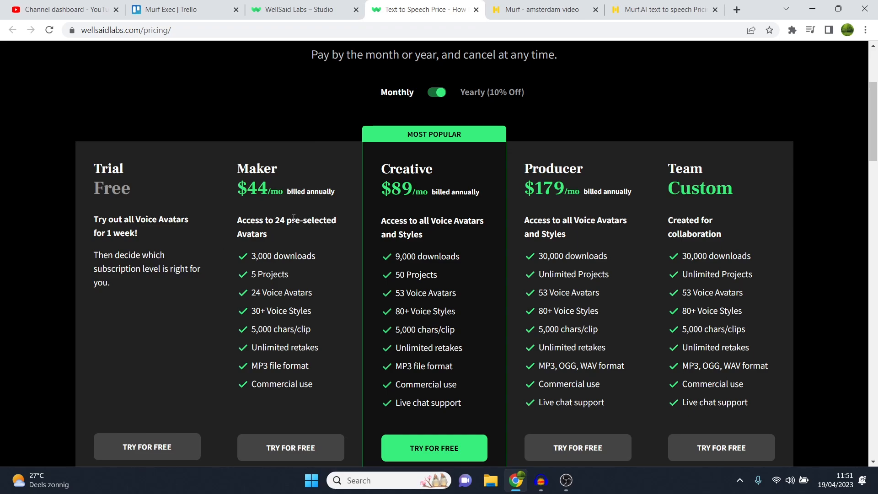
click(303, 10)
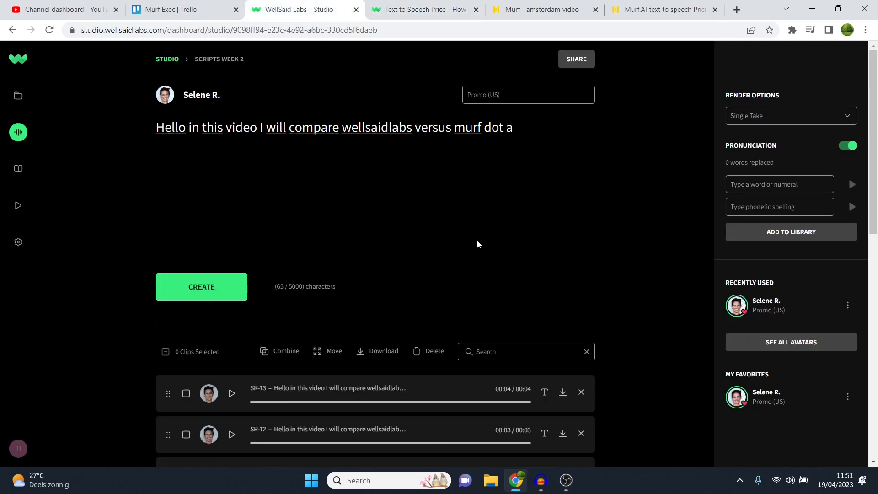
mouse_move(374, 174)
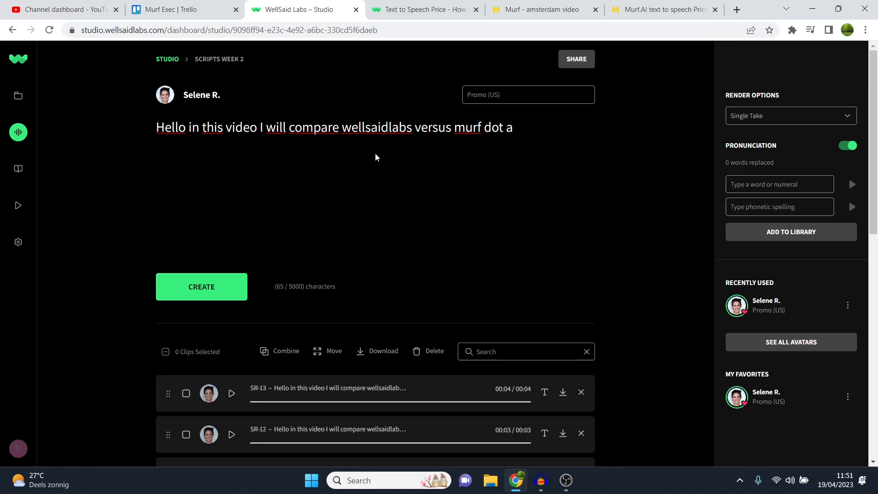
click(419, 10)
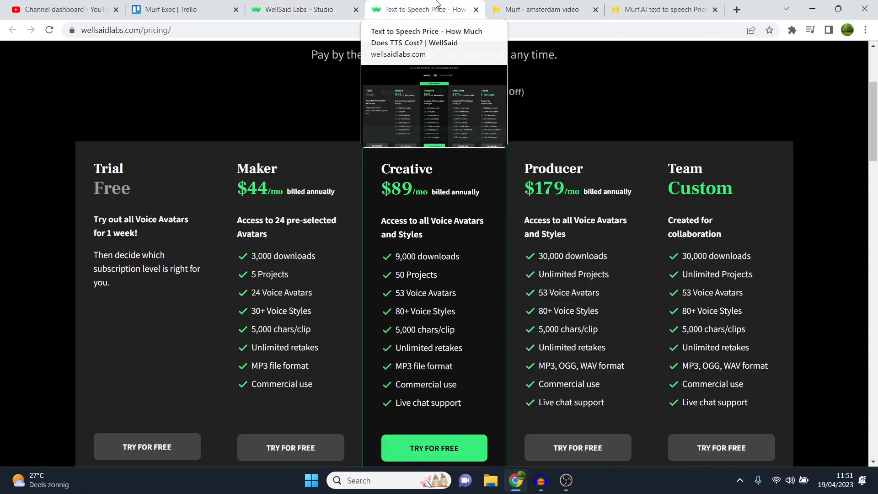
mouse_move(408, 150)
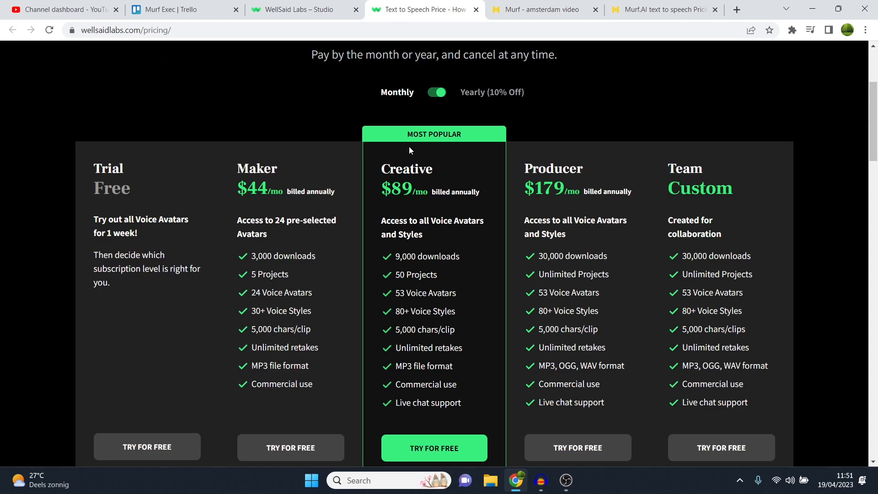
click(664, 9)
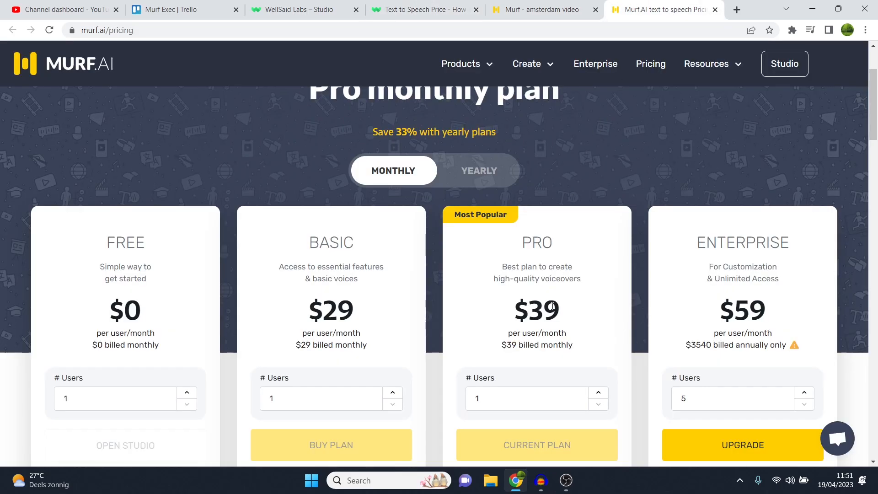
scroll(down, 3)
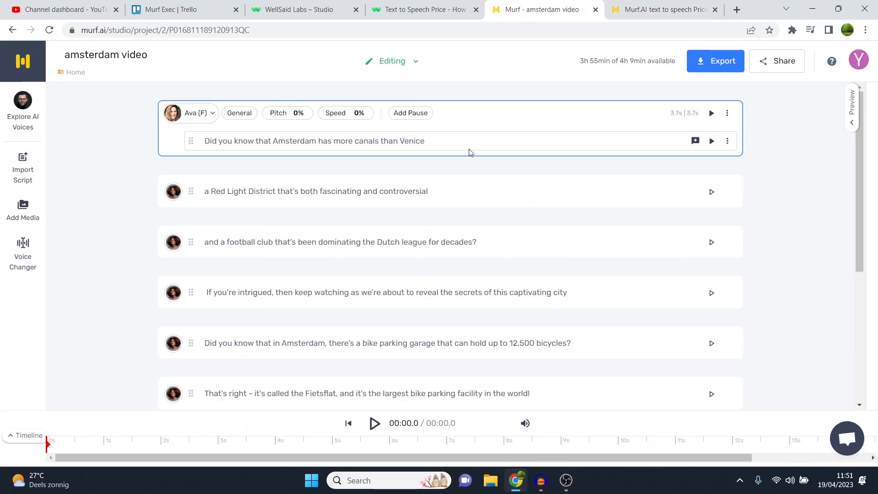
click(196, 113)
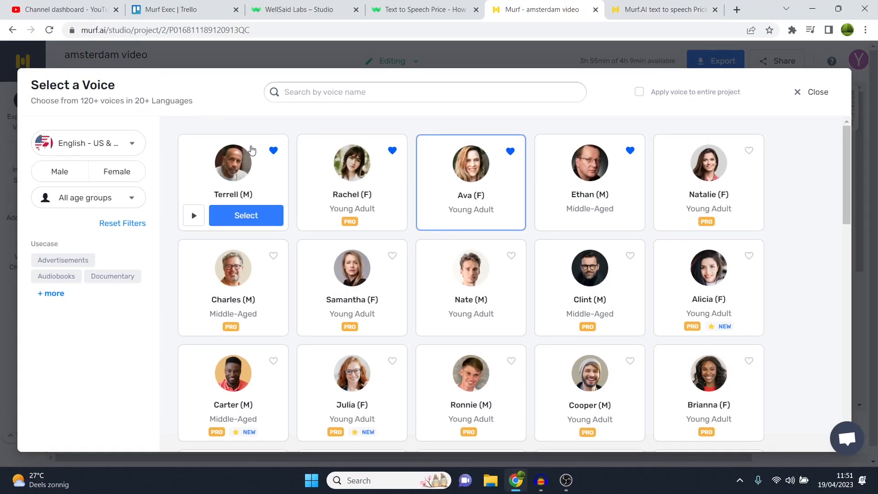
scroll(down, 3)
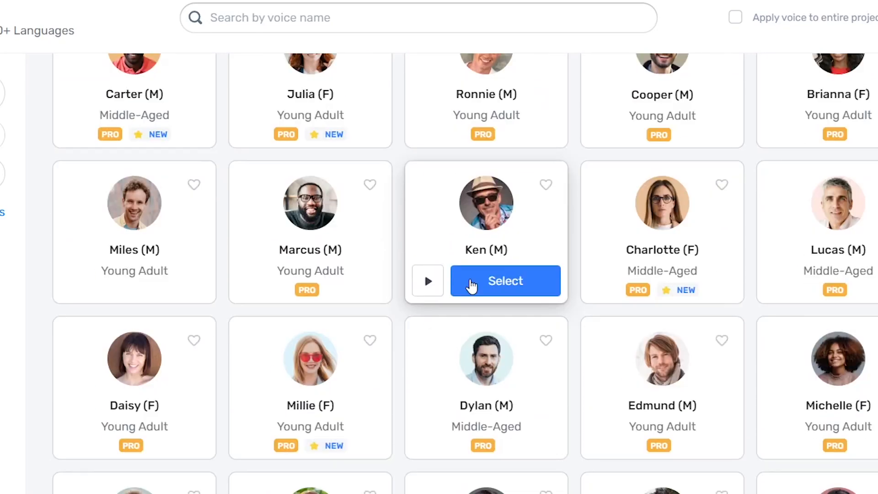
scroll(down, 3)
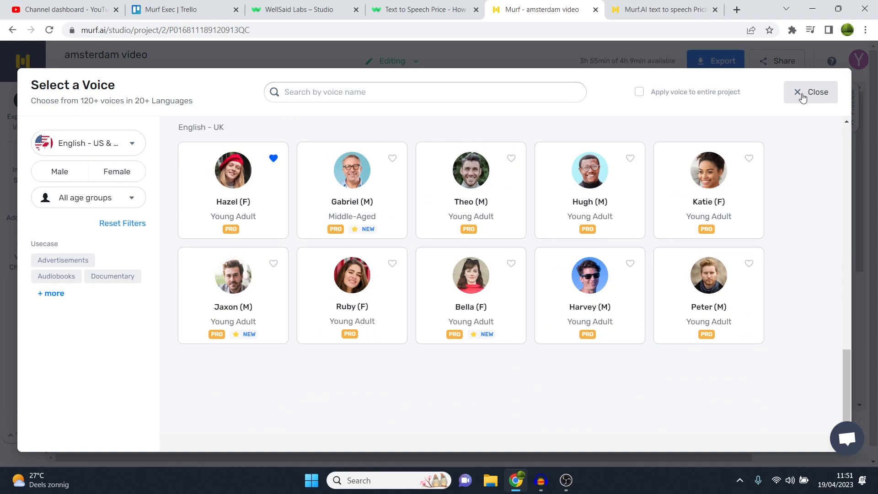
click(809, 92)
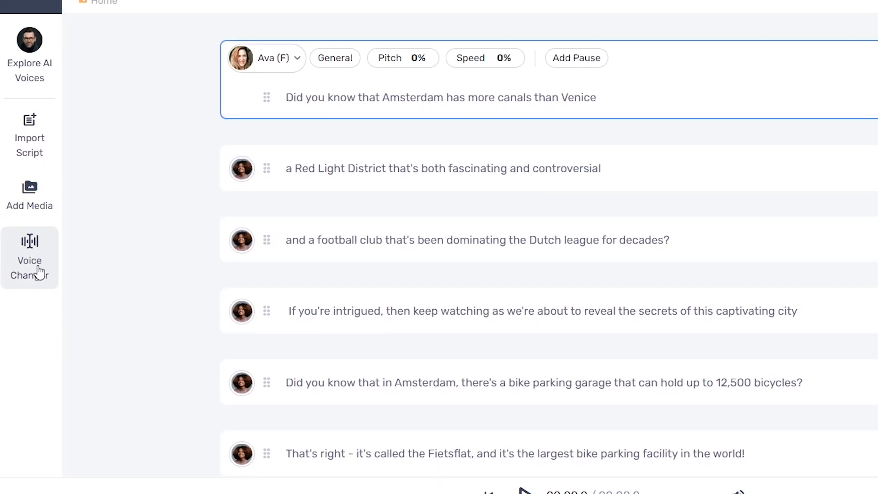
Step: Audition the Customerservice, Newscast-casual and General styles on Ava's first Amsterdam line
click(335, 57)
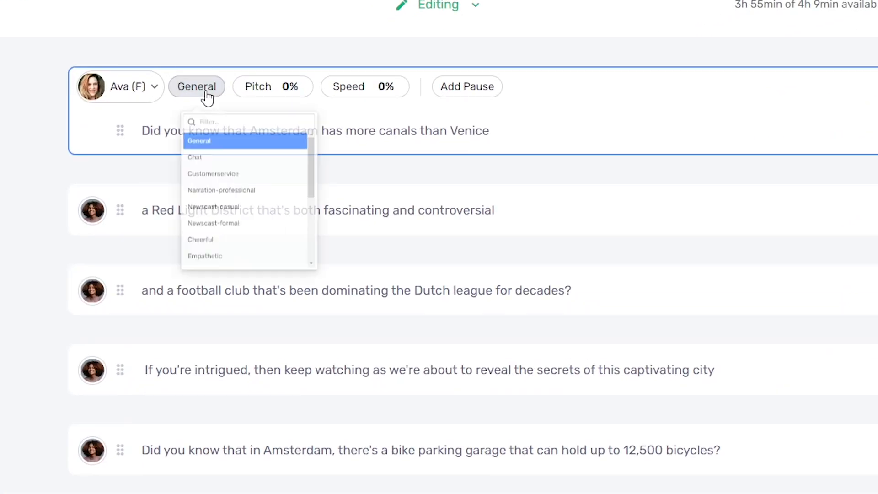
click(273, 86)
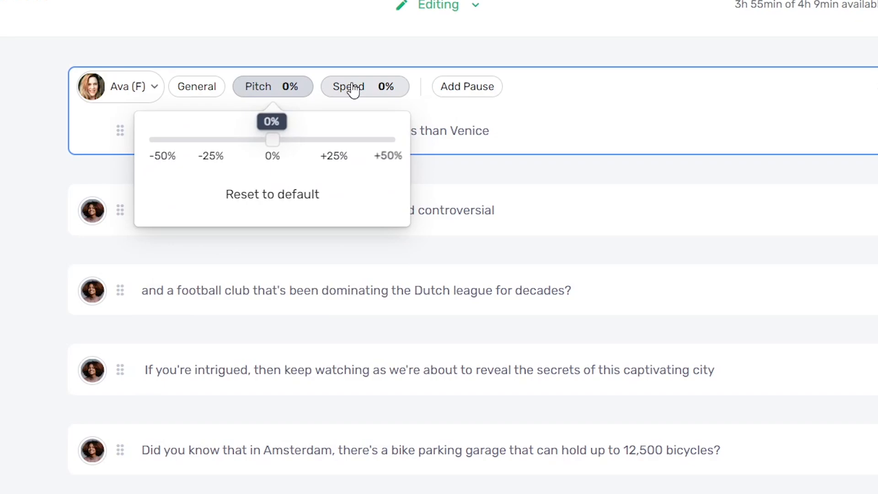
click(197, 86)
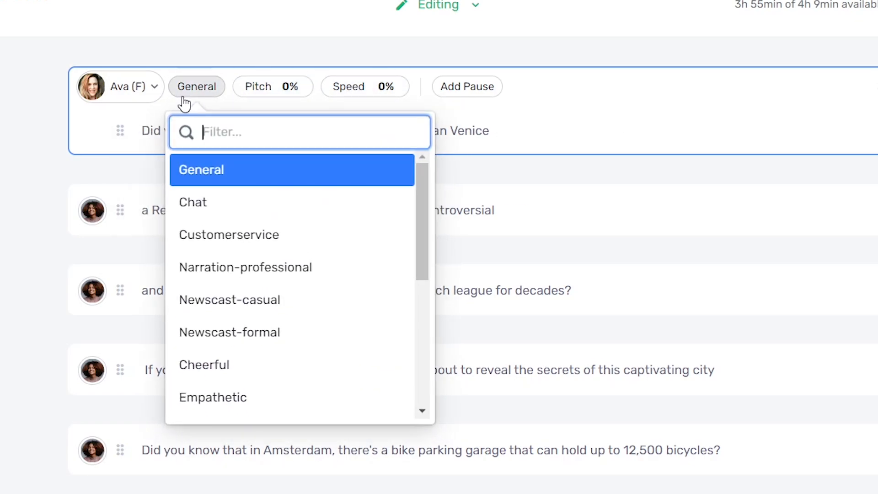
scroll(down, 3)
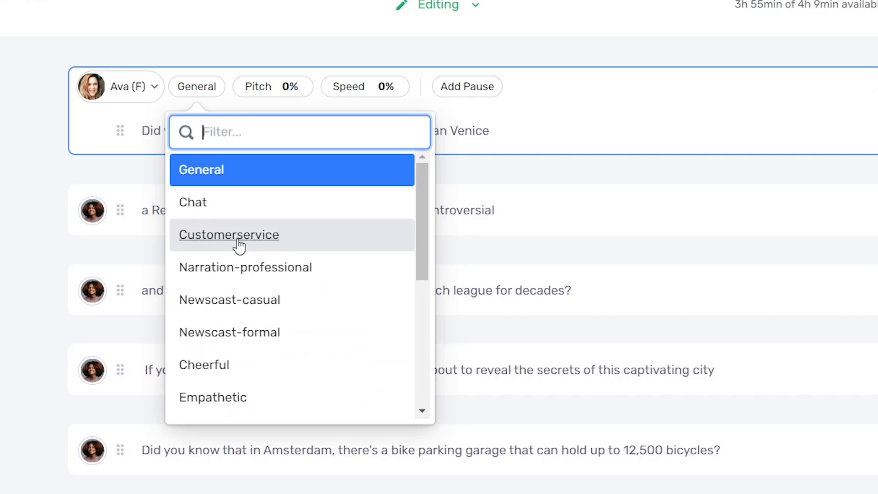
click(228, 234)
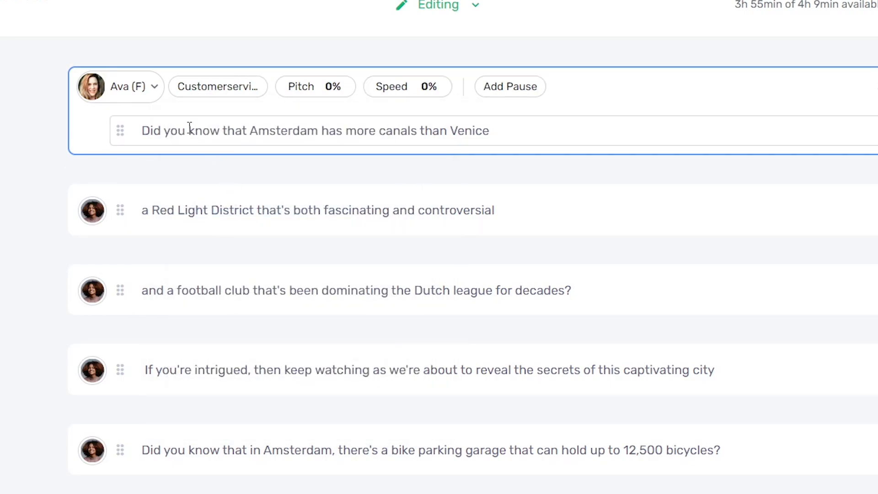
click(218, 86)
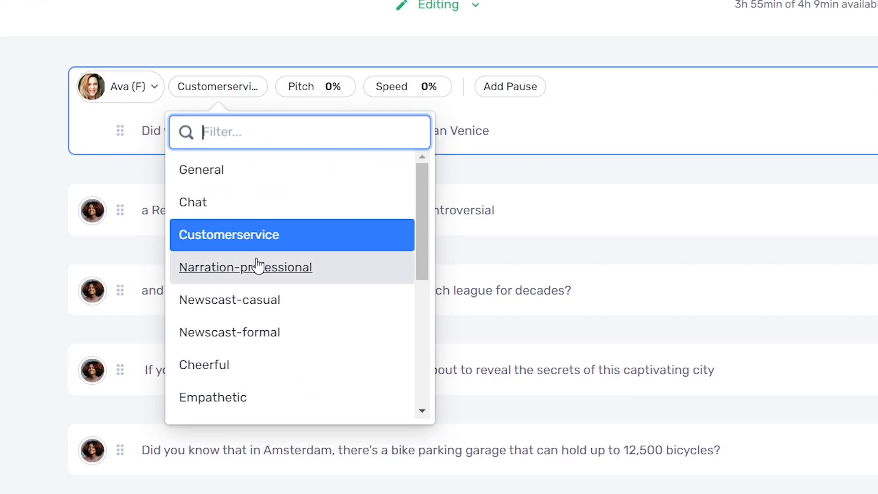
click(228, 299)
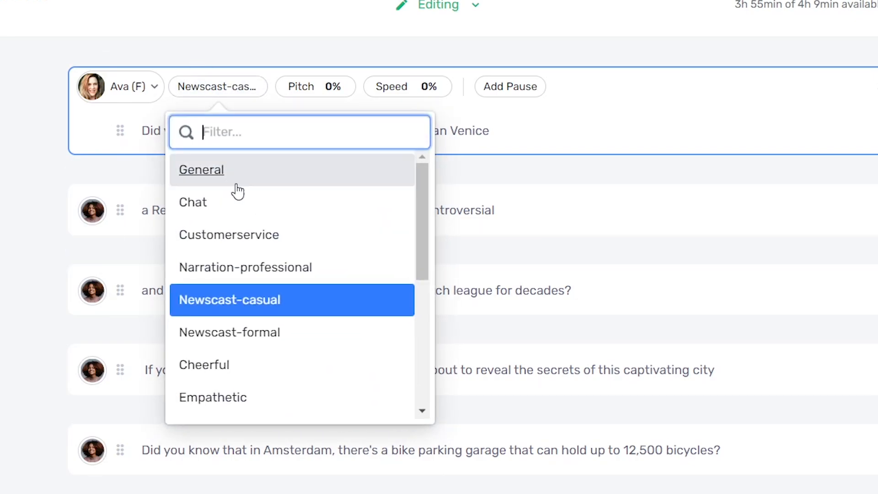
click(200, 170)
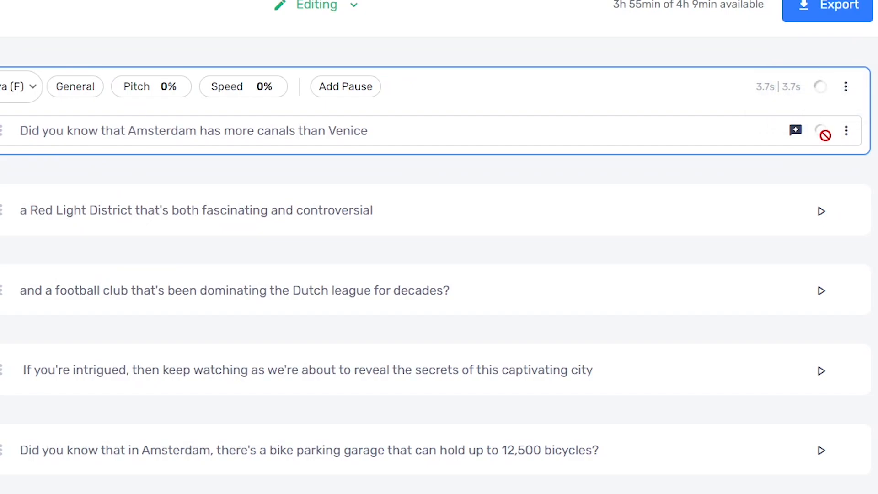
click(821, 130)
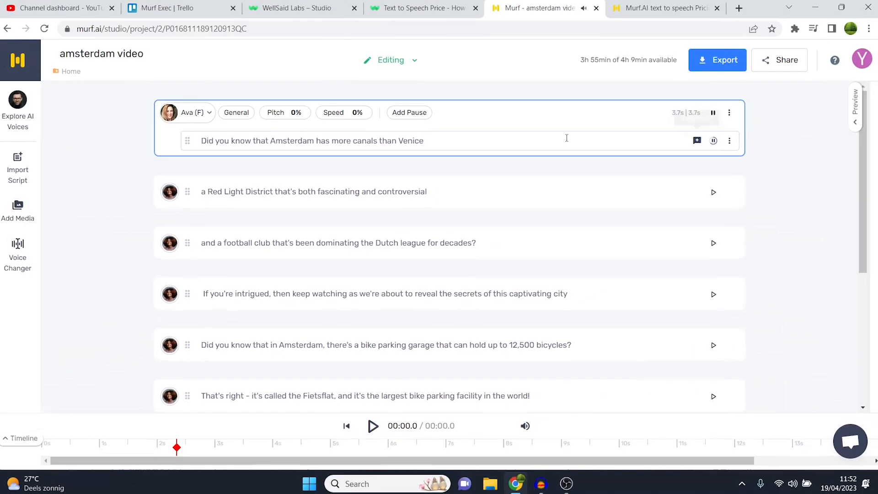
Step: Replay the line in Customerservice, then set Ava's style to Angry and listen to it
click(192, 112)
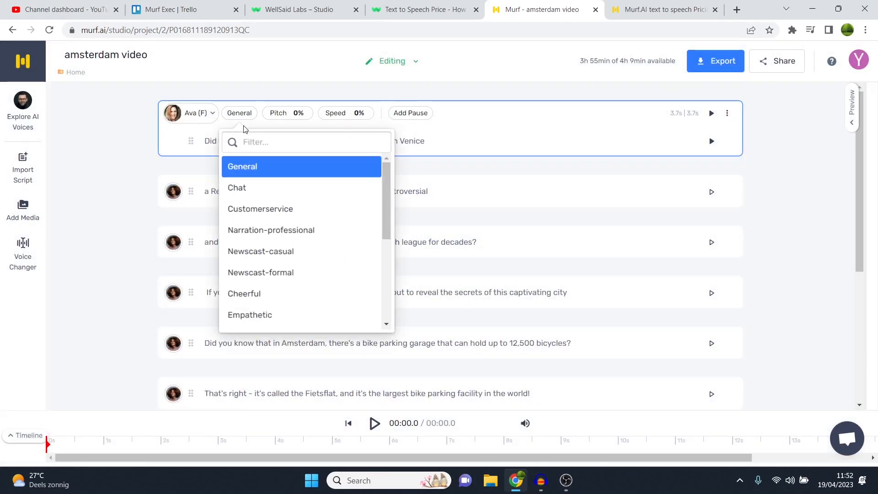
click(260, 209)
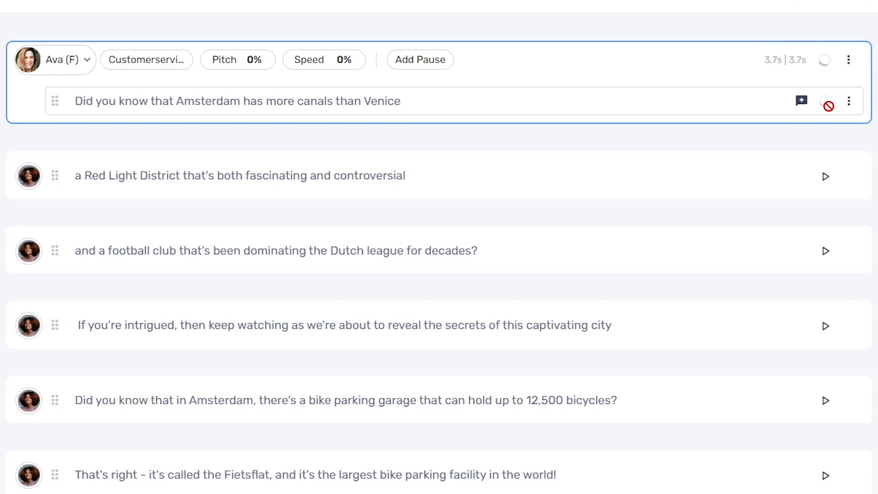
click(826, 106)
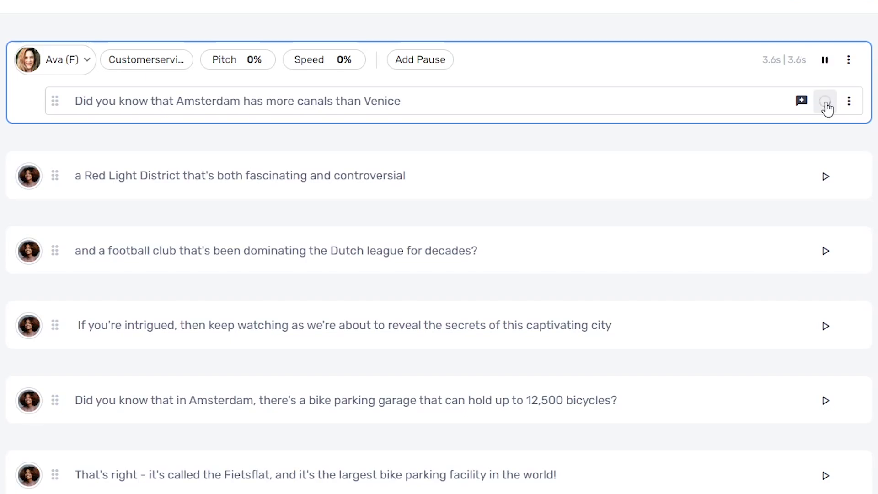
click(825, 101)
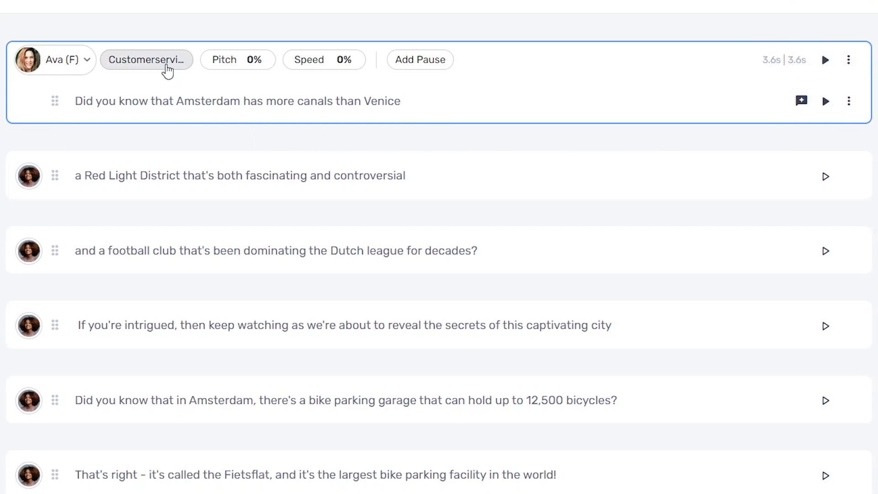
click(146, 60)
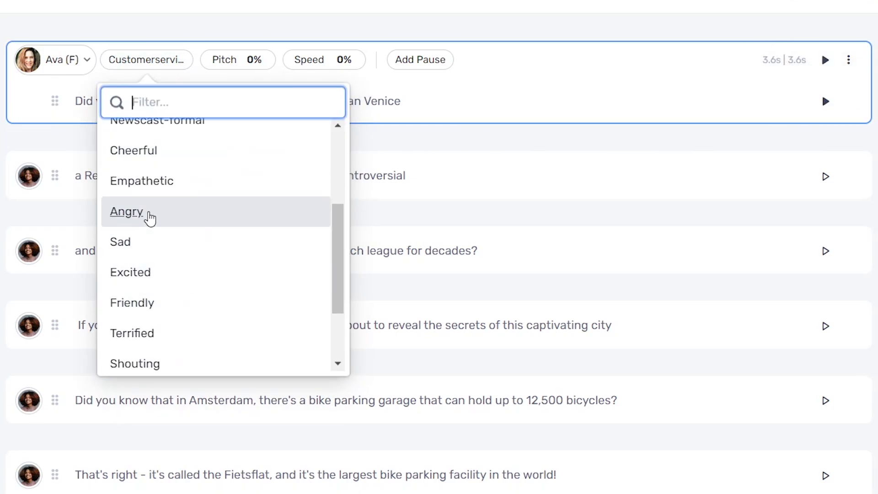
click(127, 211)
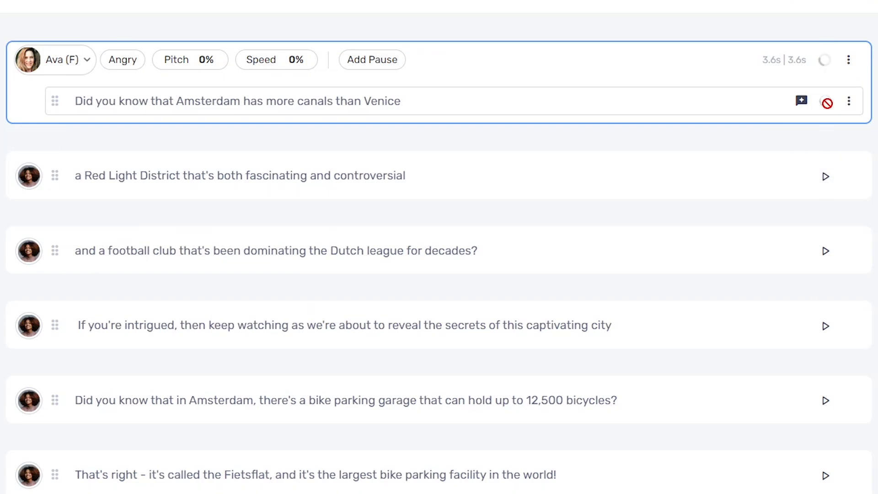
click(826, 103)
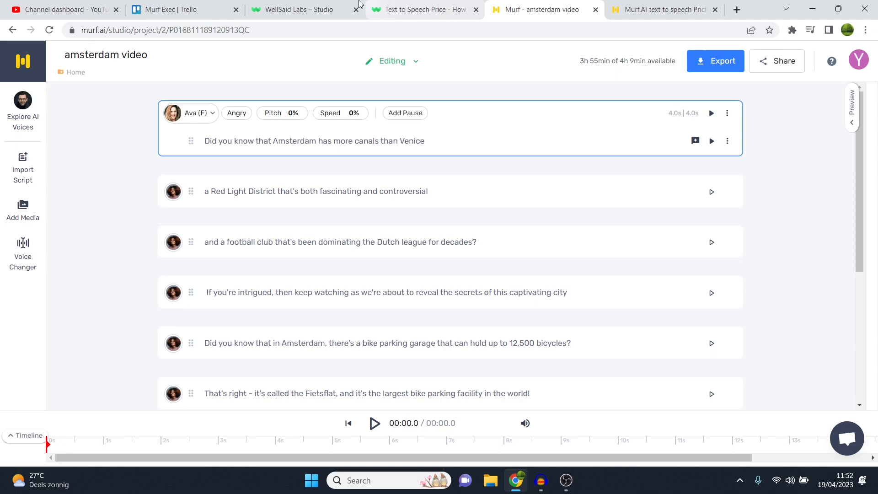
Step: Return to the WellSaid Labs Scripts Week 2 studio with the SR-13 intro clip, after a glance at Murf
click(290, 9)
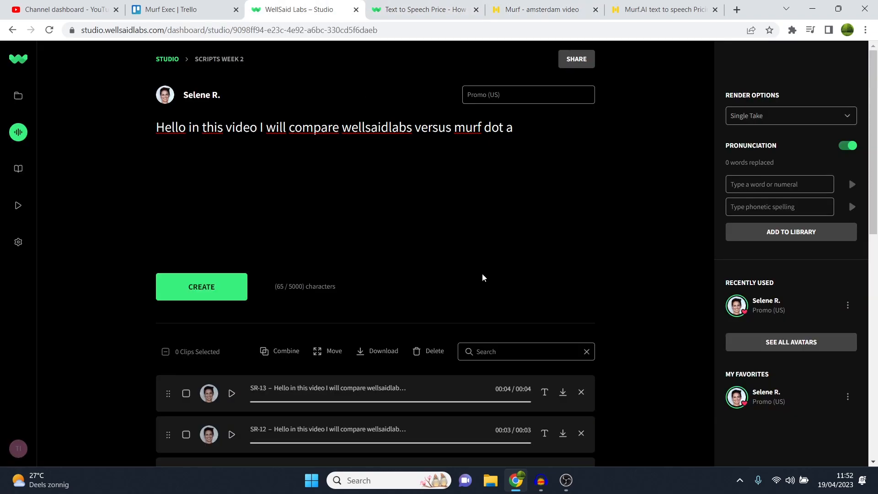
scroll(down, 3)
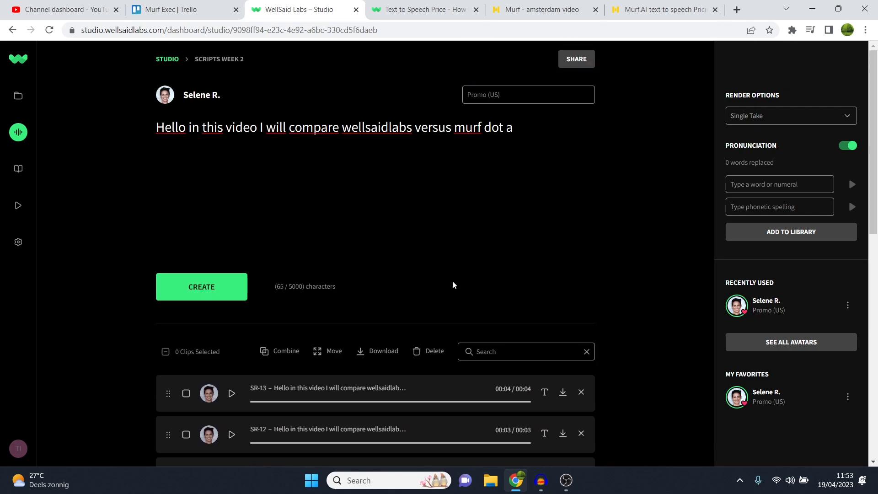
mouse_move(470, 163)
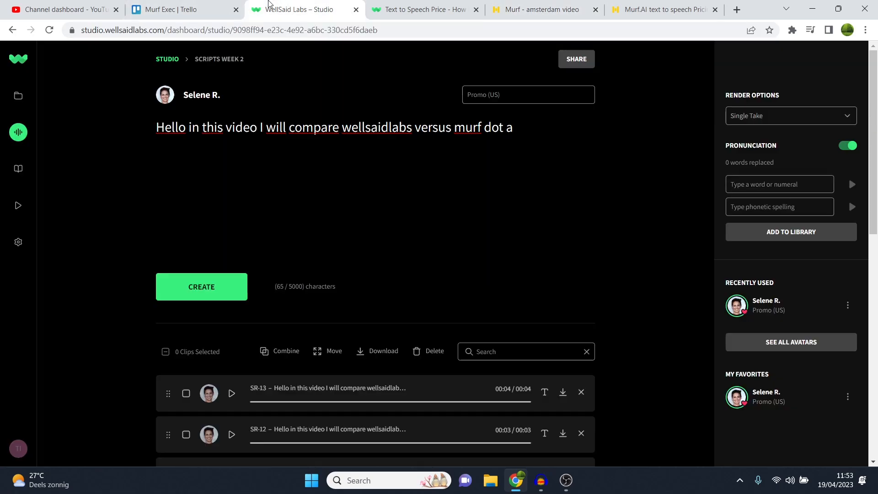
click(535, 9)
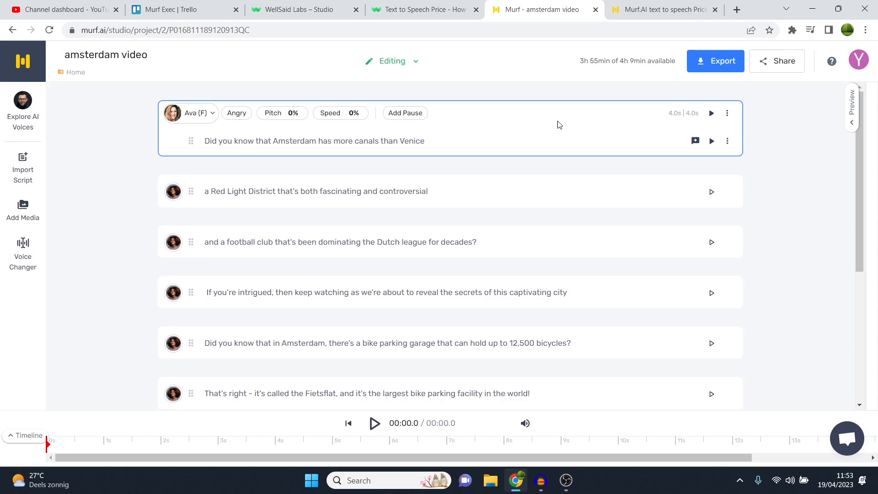
click(291, 9)
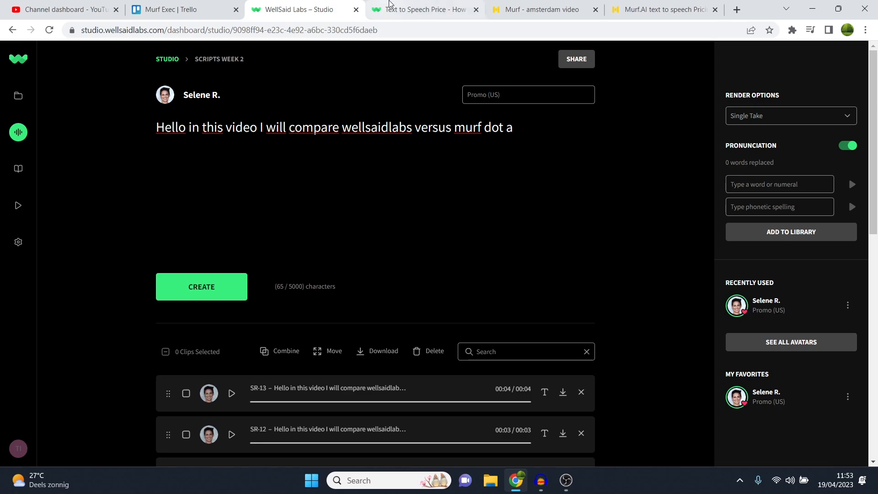
click(423, 9)
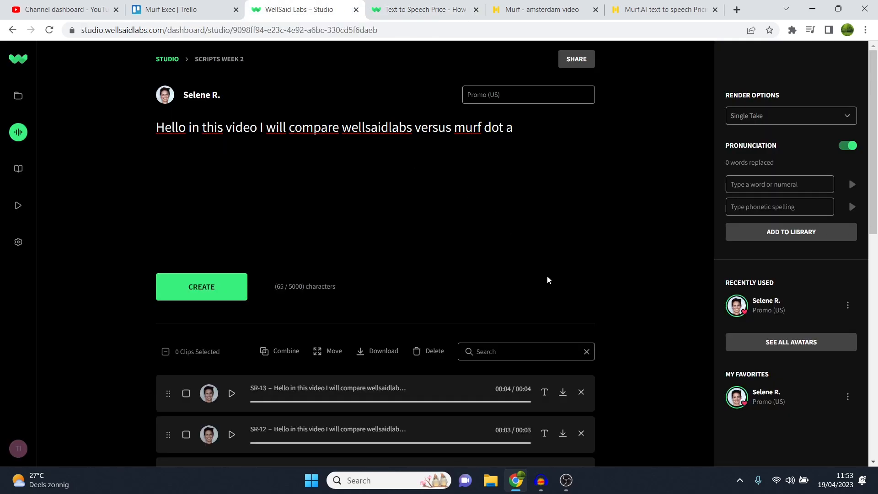
mouse_move(540, 302)
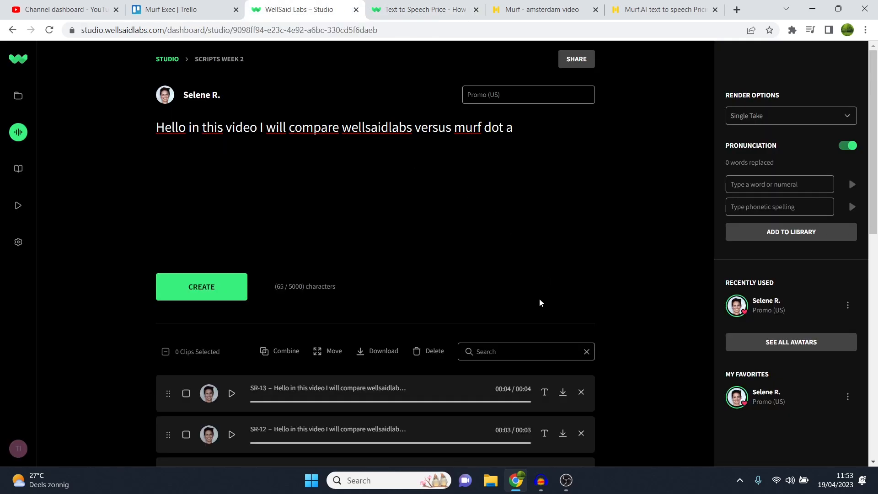
mouse_move(537, 289)
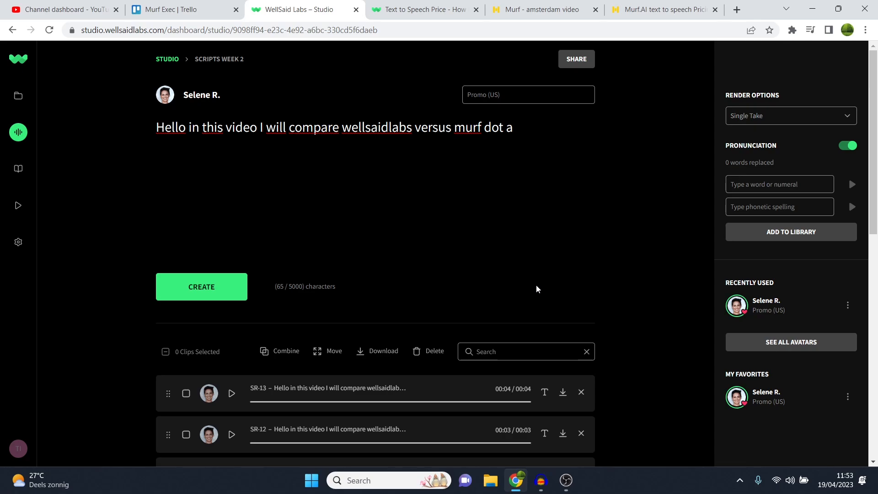